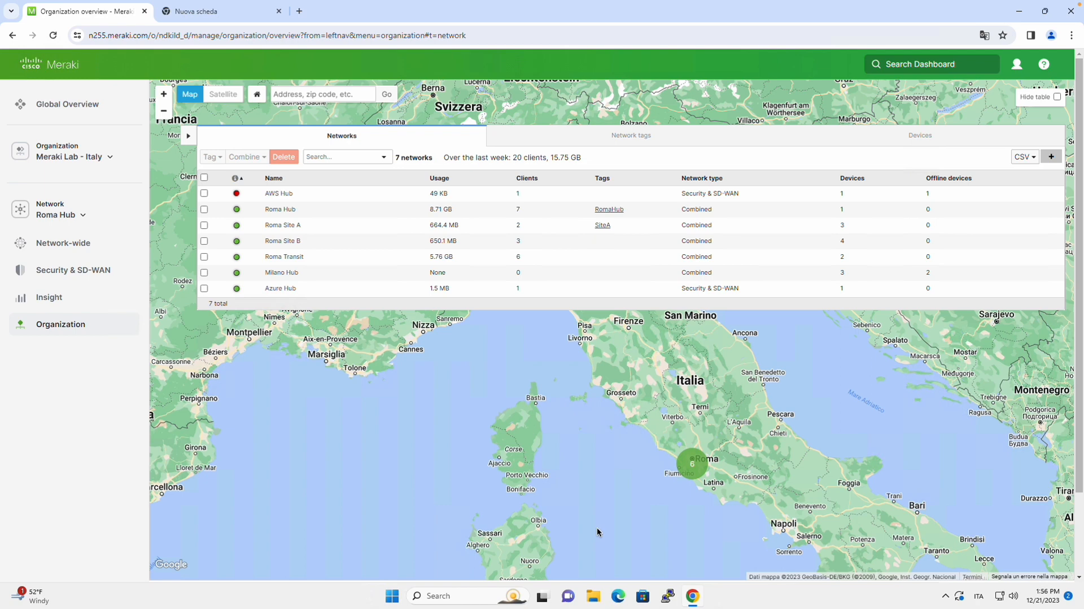
pyautogui.moveTo(183, 344)
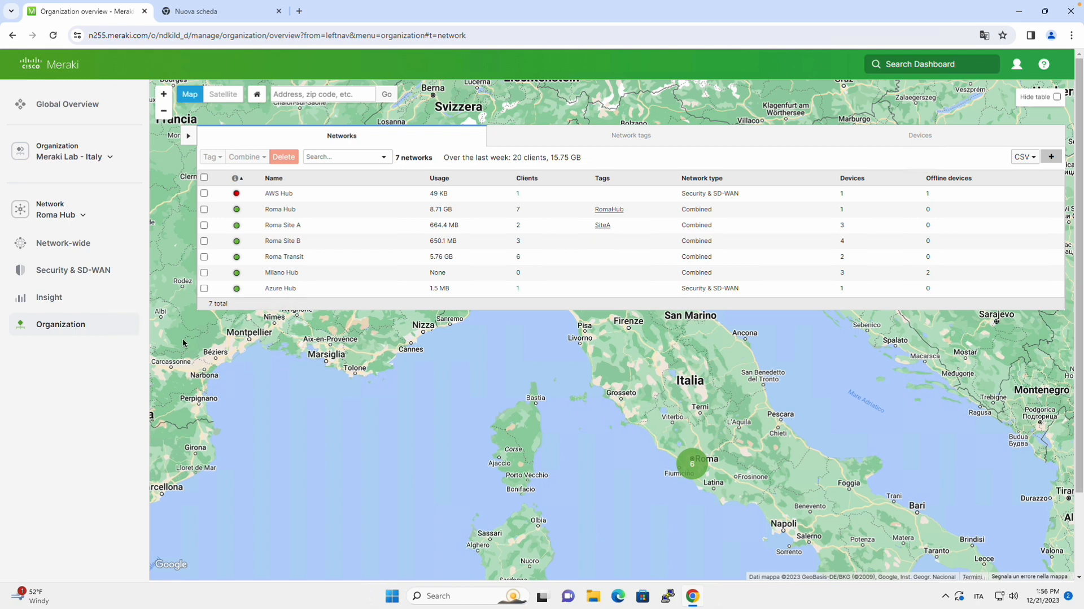
# - Open the organization's Inventory page listing the claimed devices
pyautogui.click(60, 324)
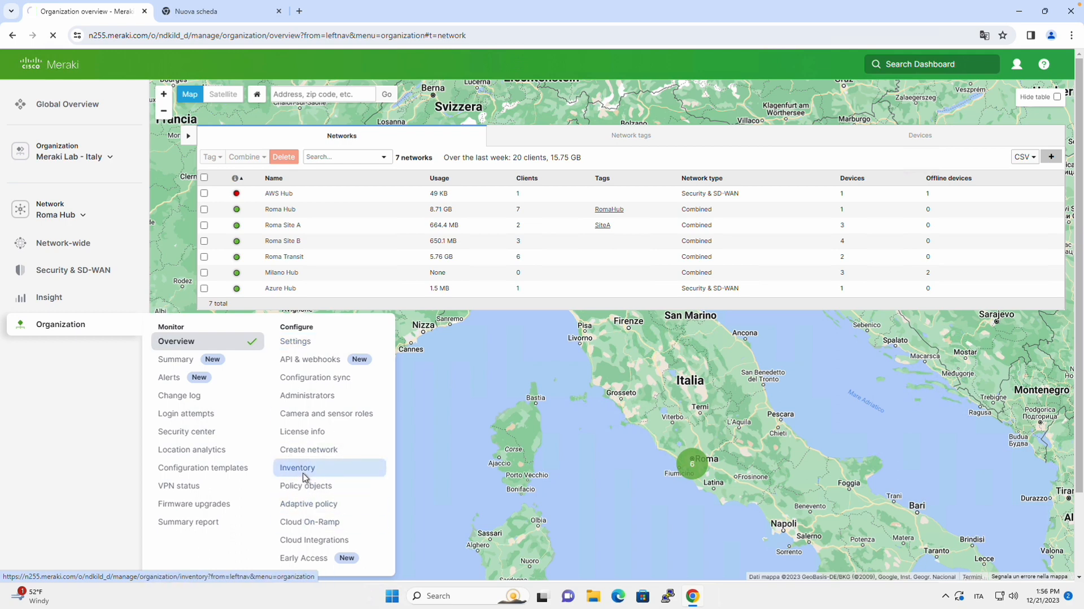
pyautogui.click(297, 468)
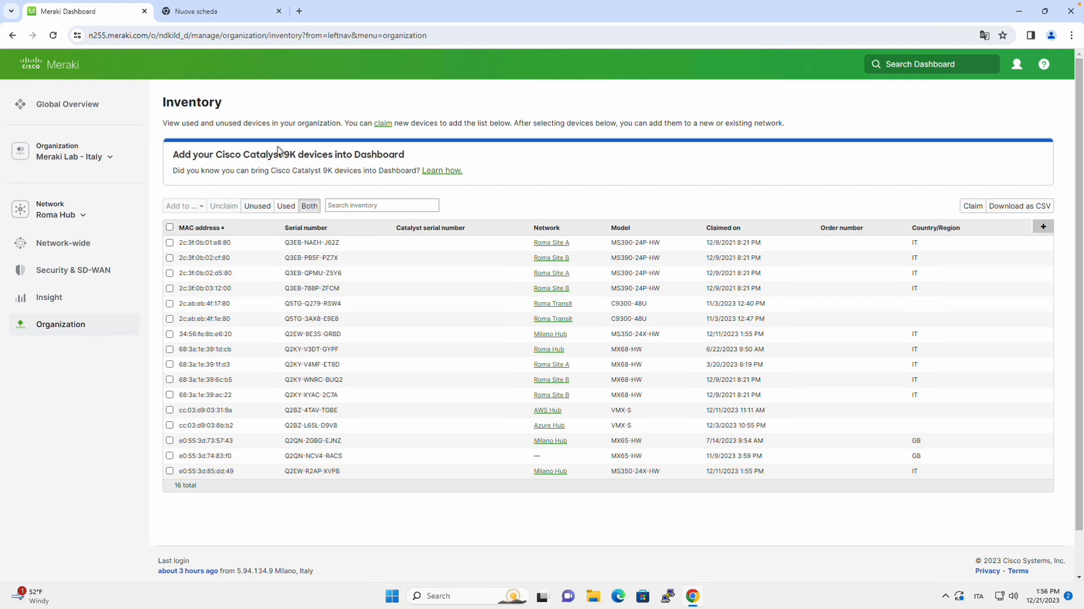
pyautogui.moveTo(361, 161)
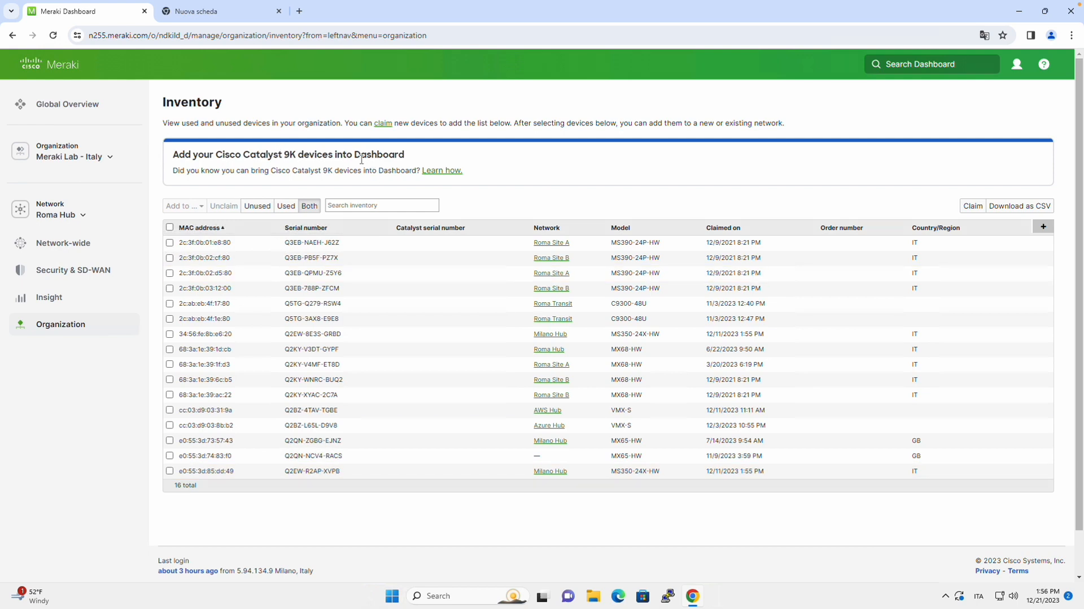
pyautogui.moveTo(427, 183)
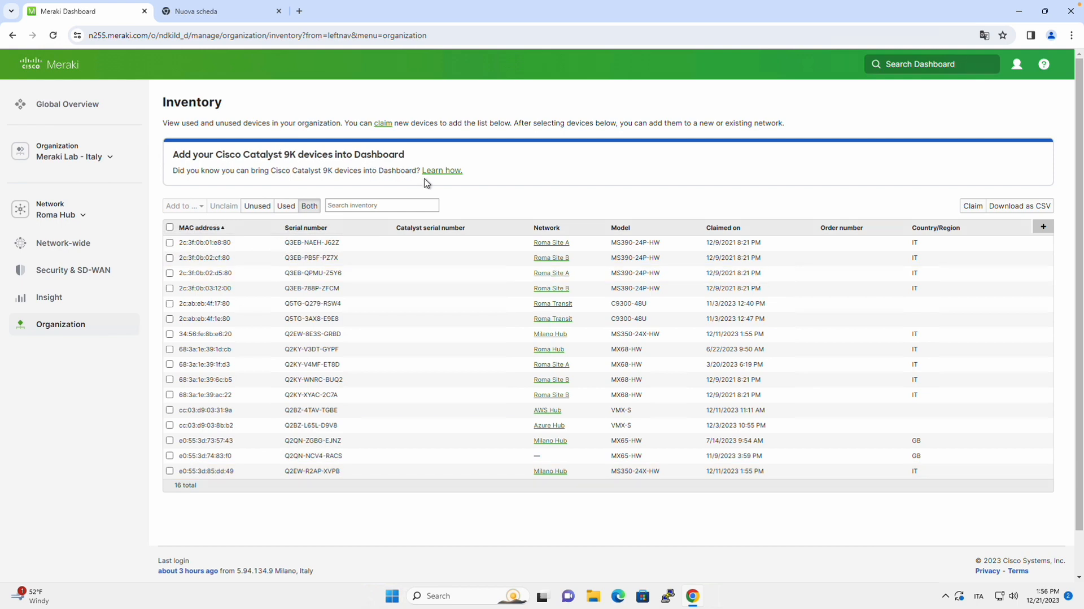
# - Download the Windows build of the Catalyst onboarding app from the Learn how prompt and run the installer
pyautogui.click(442, 171)
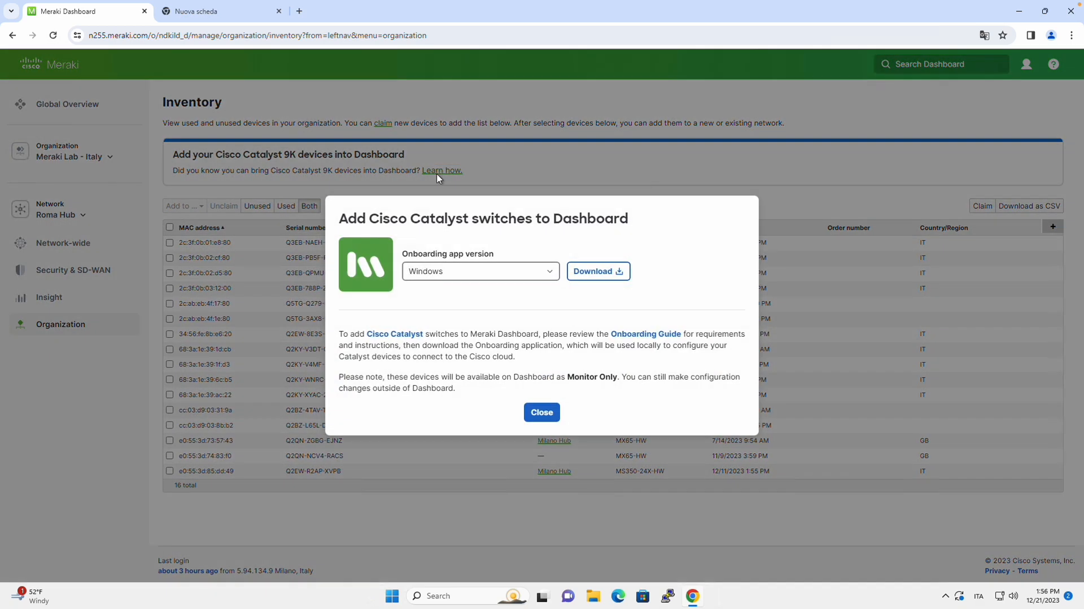
pyautogui.click(481, 271)
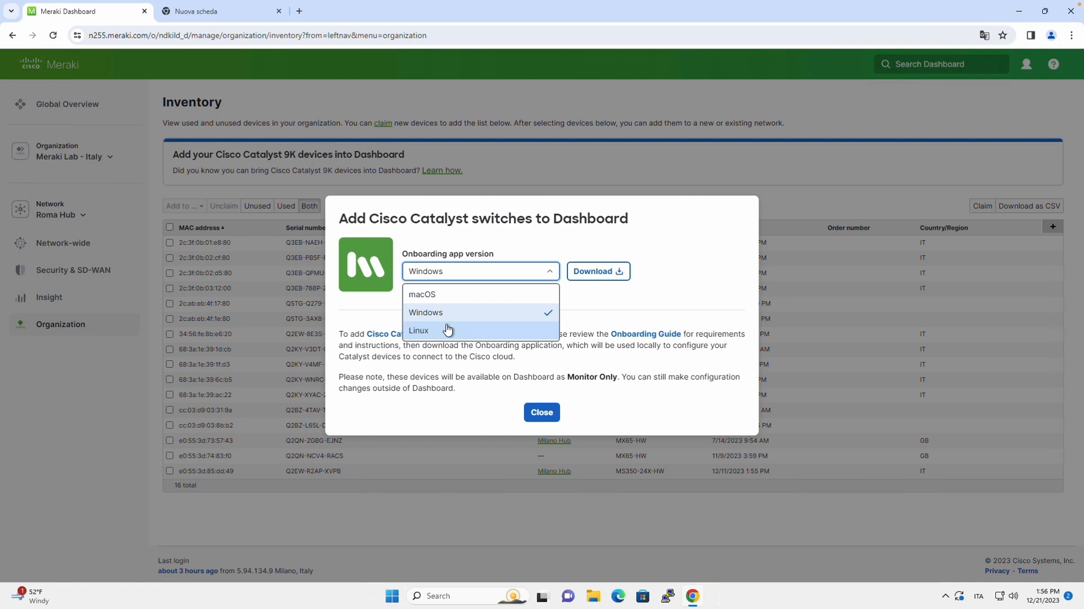
pyautogui.click(425, 313)
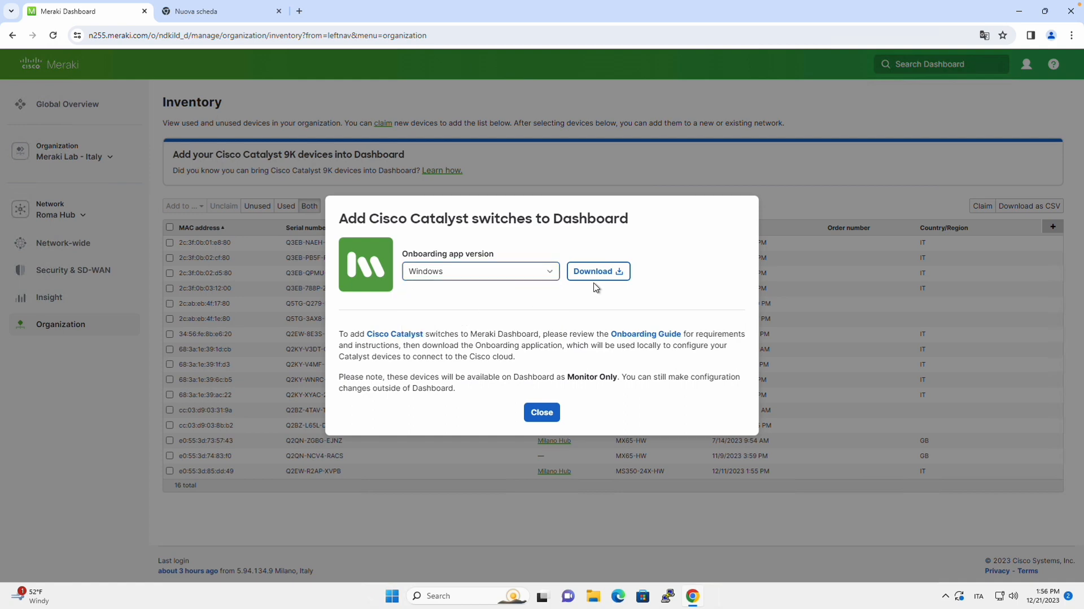
pyautogui.click(599, 271)
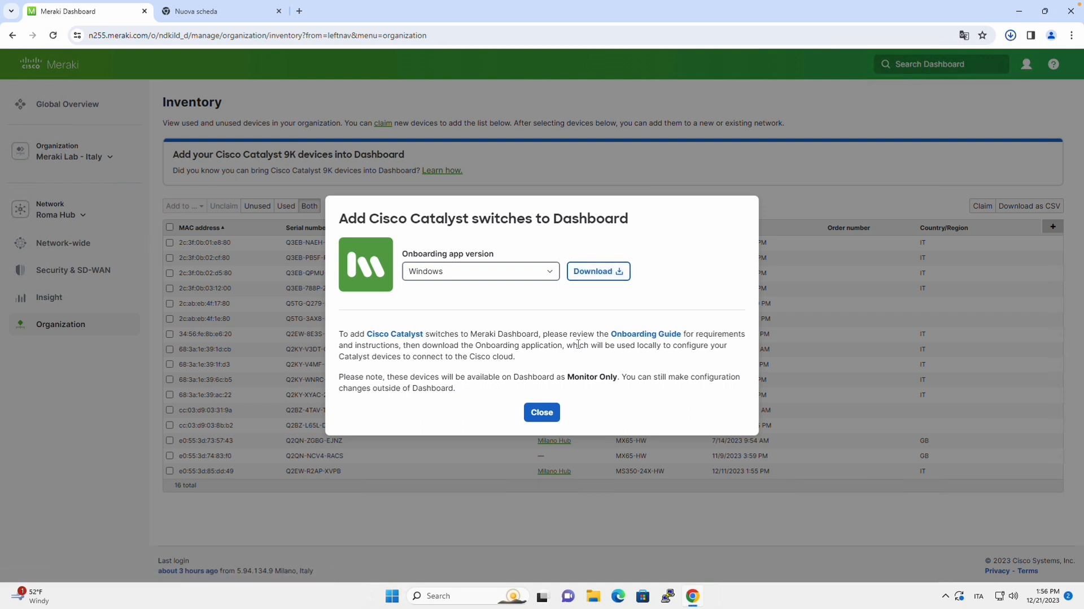
pyautogui.click(598, 271)
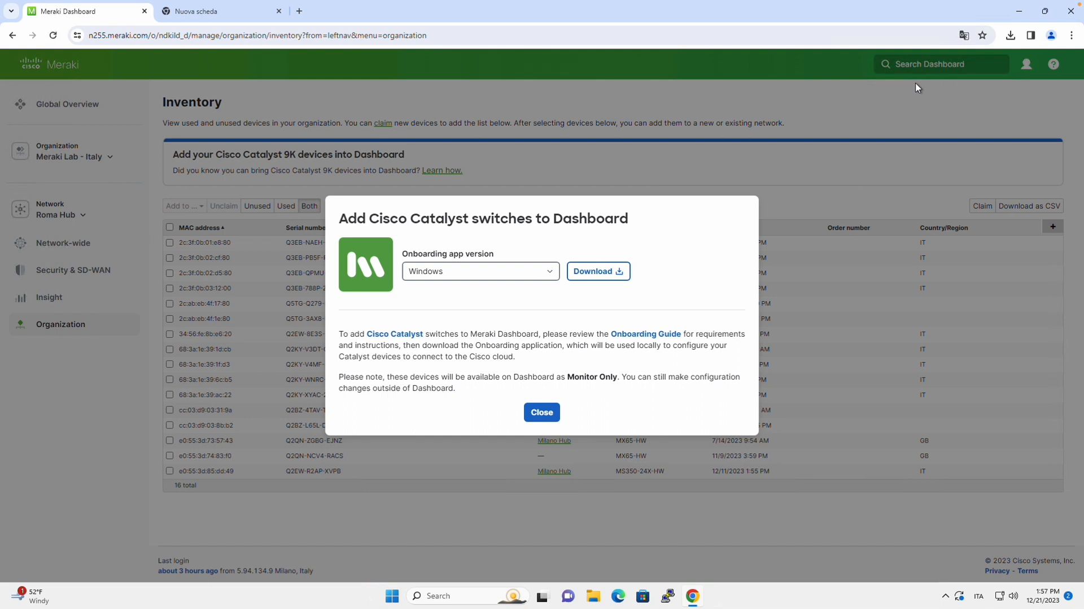
pyautogui.click(598, 271)
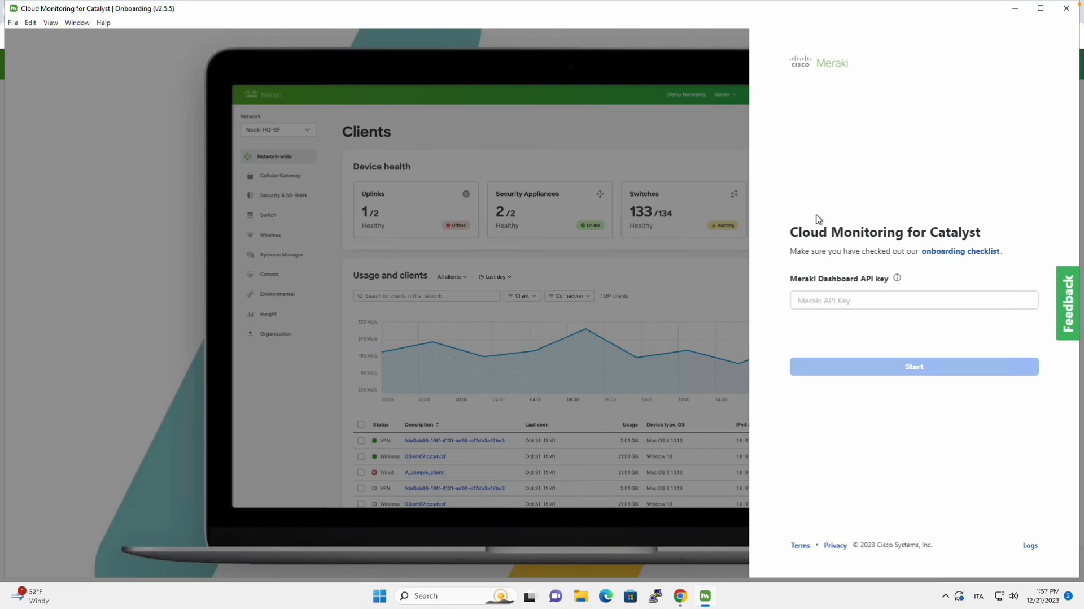
pyautogui.moveTo(799, 267)
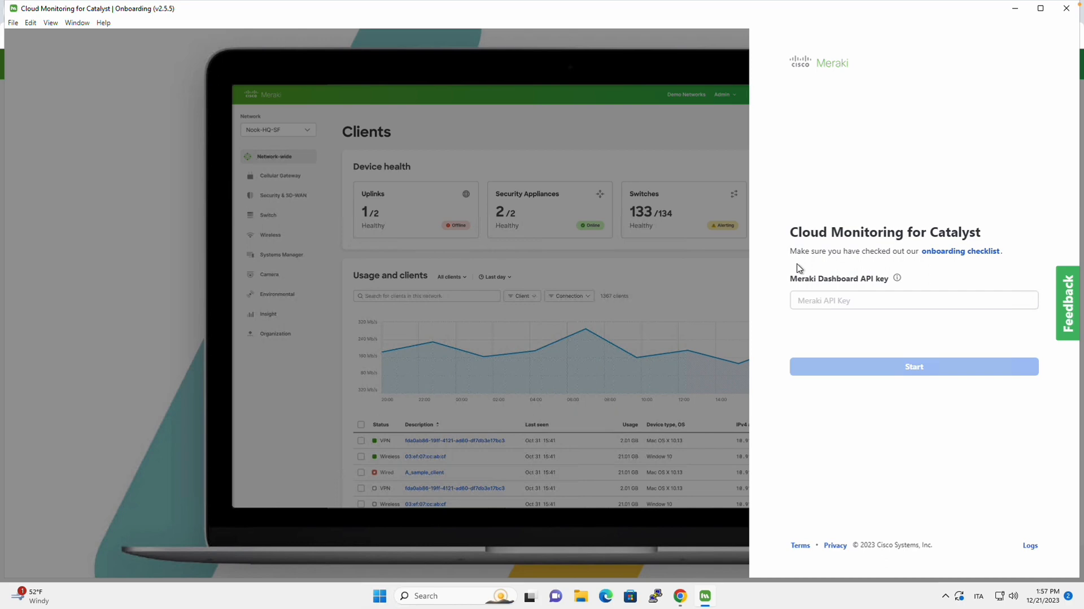
pyautogui.moveTo(661, 540)
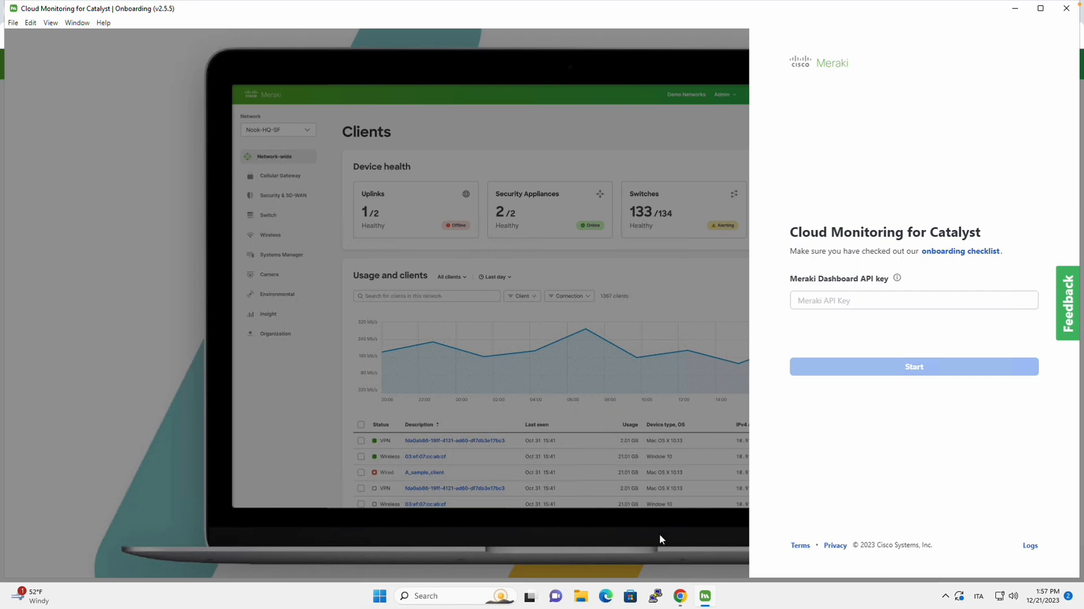
# - Switch back to the Meraki dashboard tab in the browser
pyautogui.click(915, 300)
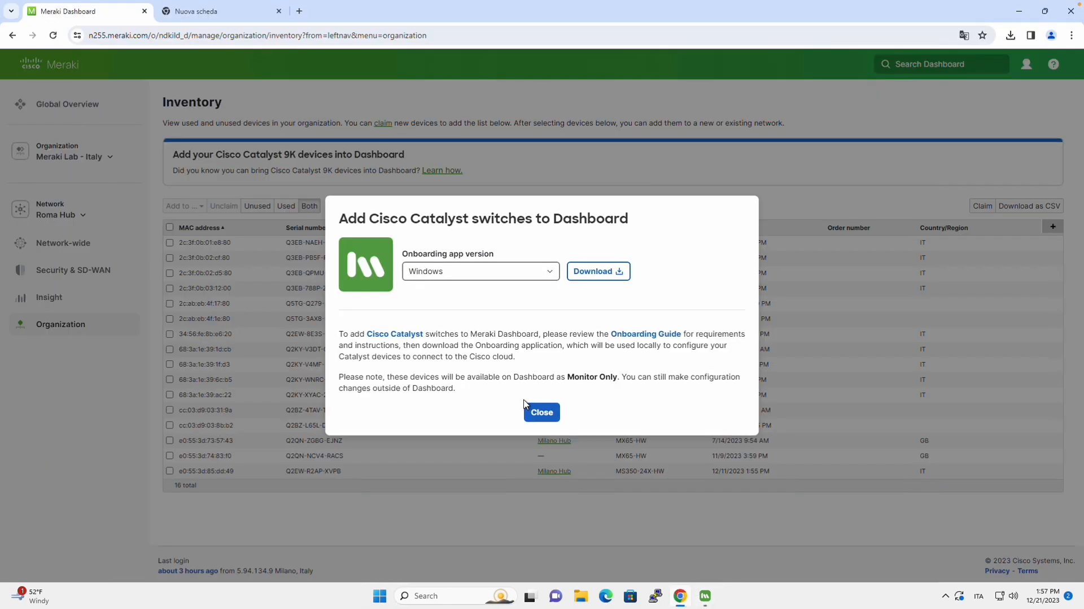
# - Go to Organization > API & webhooks and start generating a new API key
pyautogui.click(61, 324)
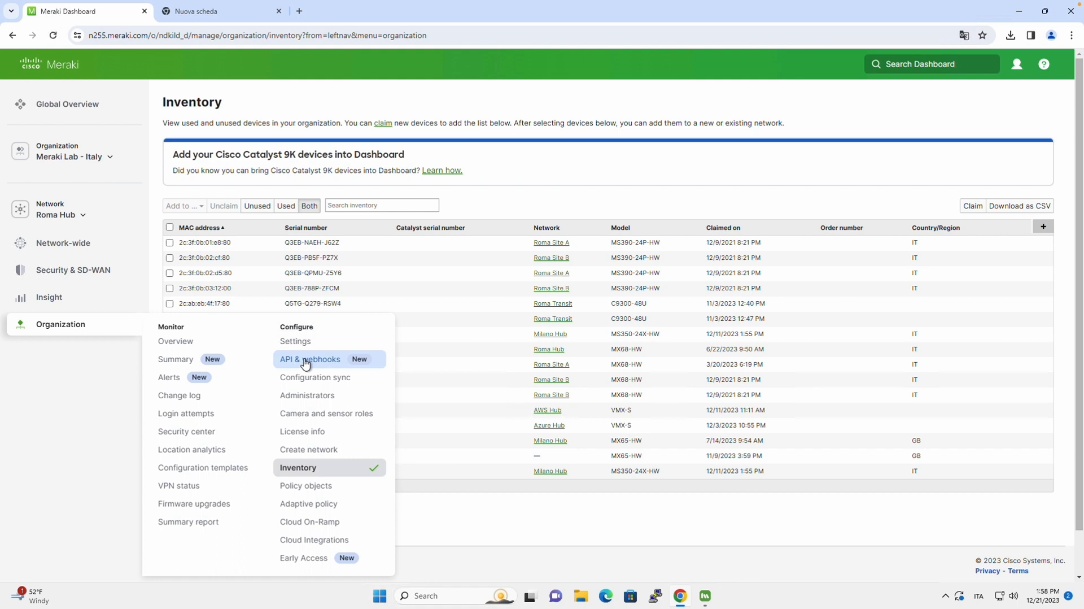
pyautogui.click(309, 359)
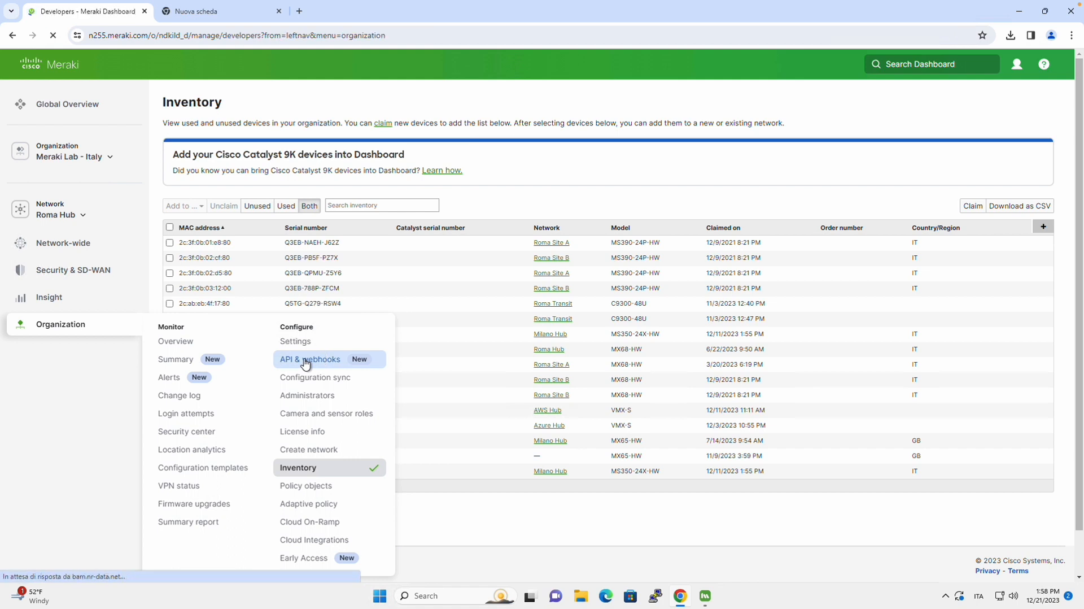
pyautogui.click(310, 359)
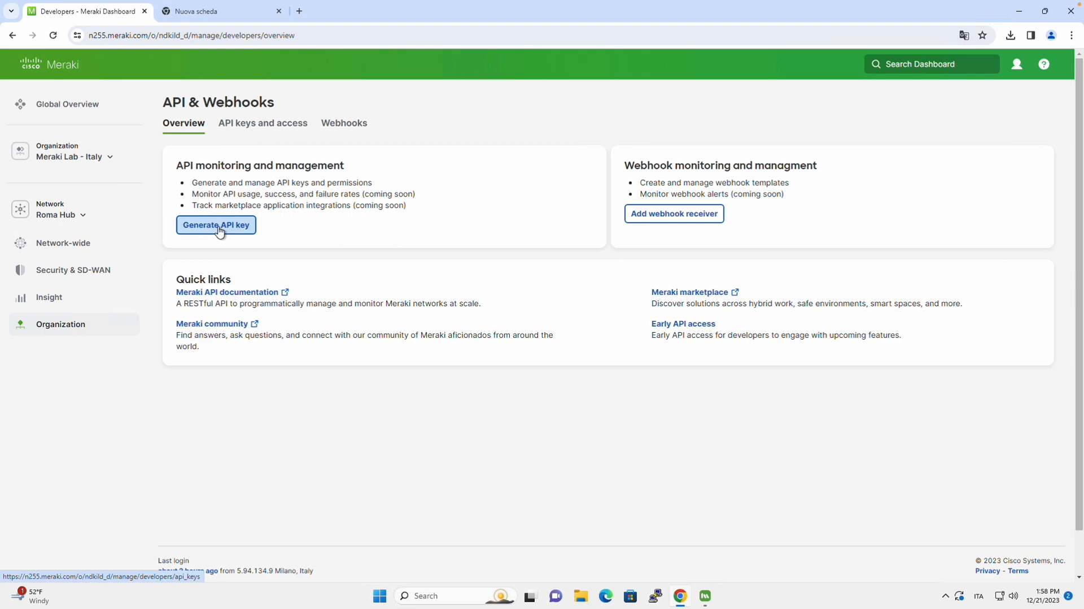
pyautogui.click(262, 123)
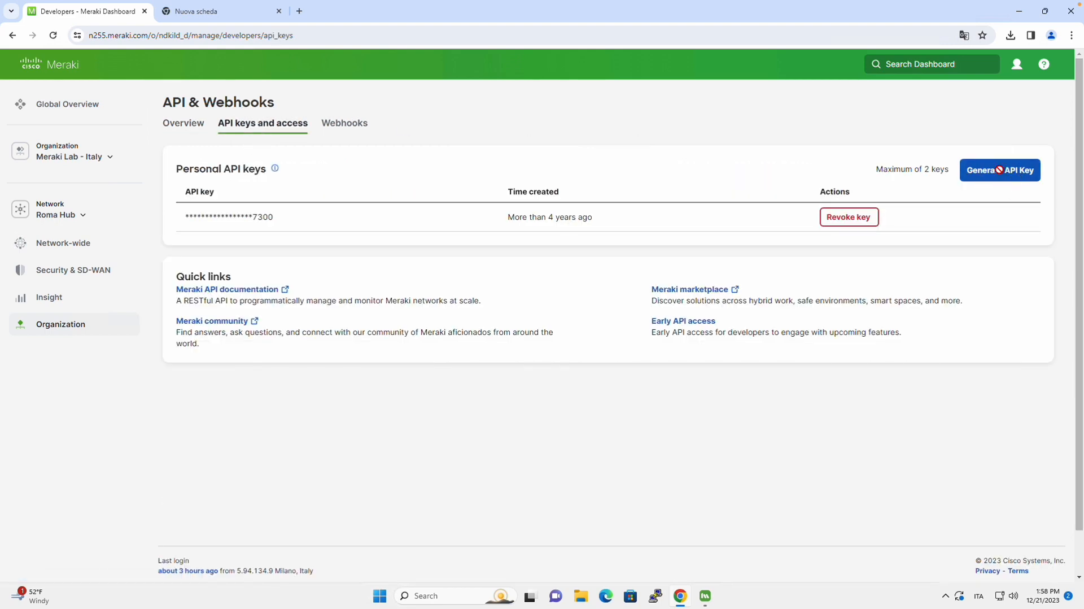
# - Generate the personal API key, copy it, confirm it is stored and finish
pyautogui.click(1000, 171)
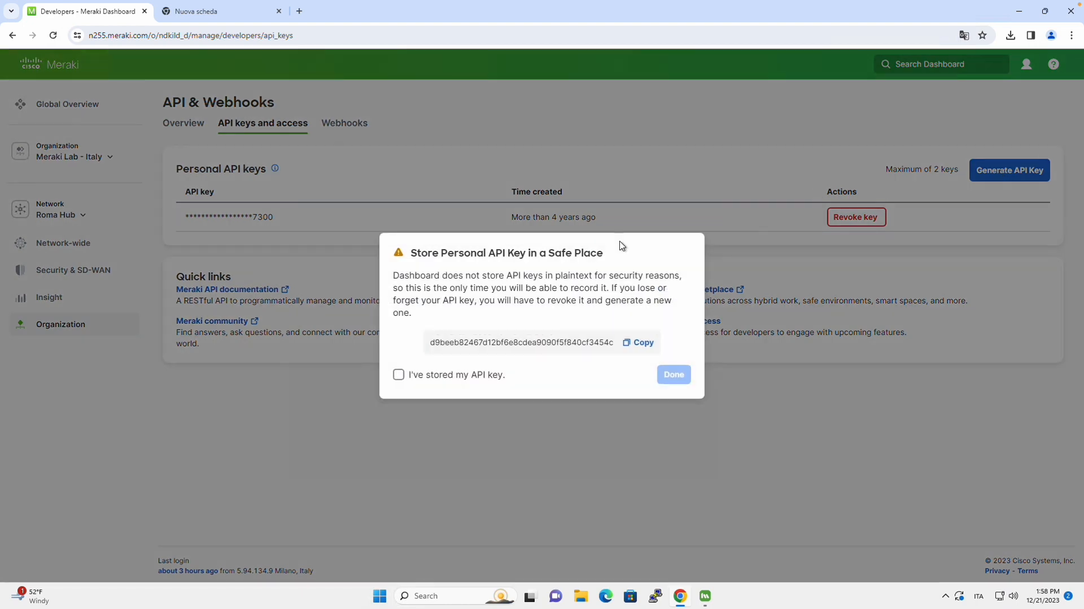
pyautogui.moveTo(453, 309)
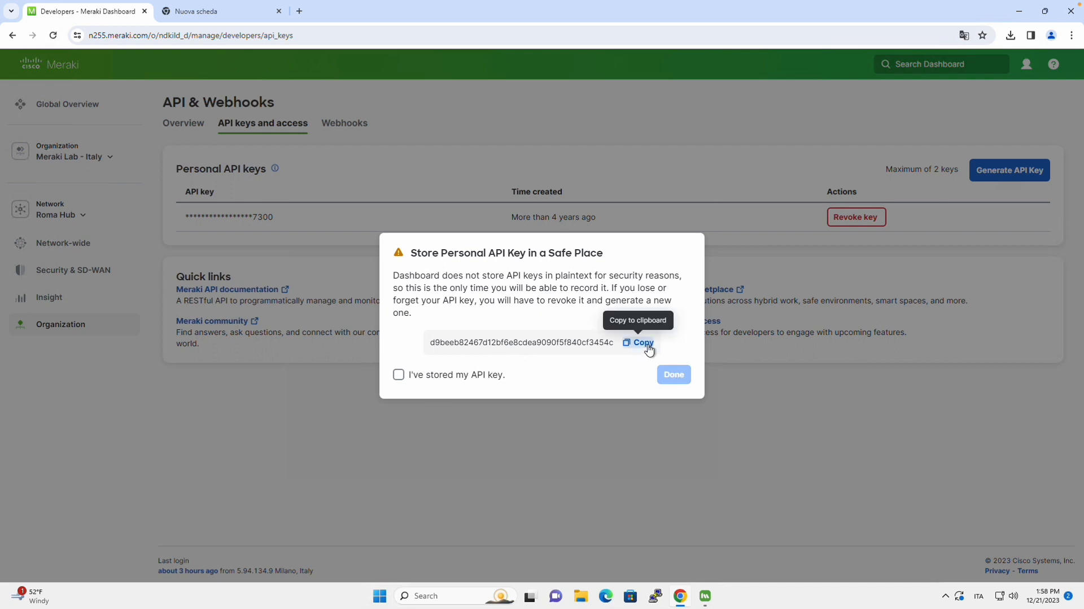
pyautogui.moveTo(398, 376)
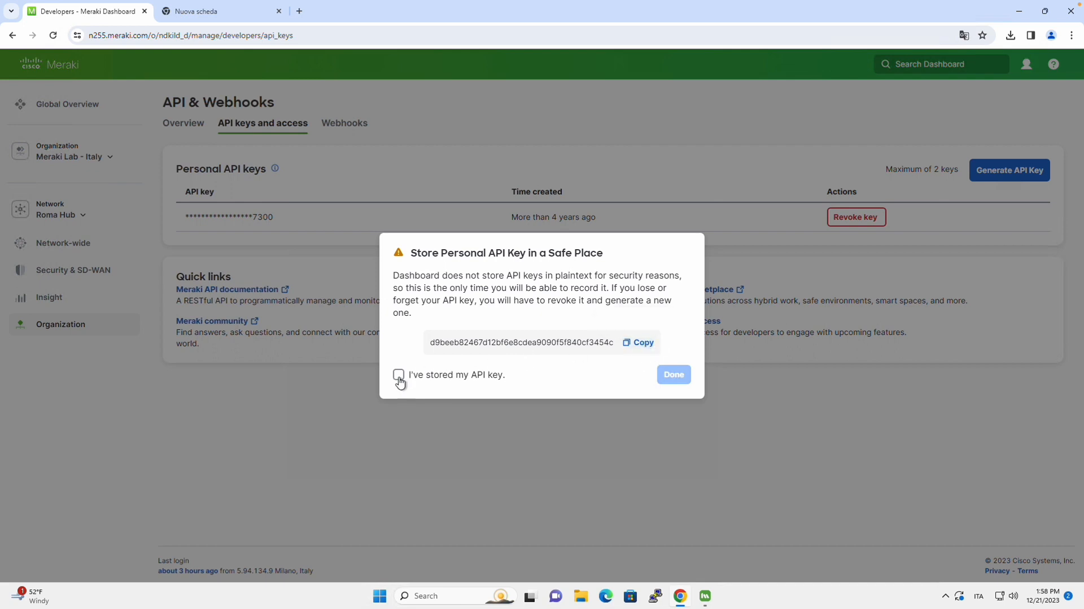
pyautogui.click(397, 375)
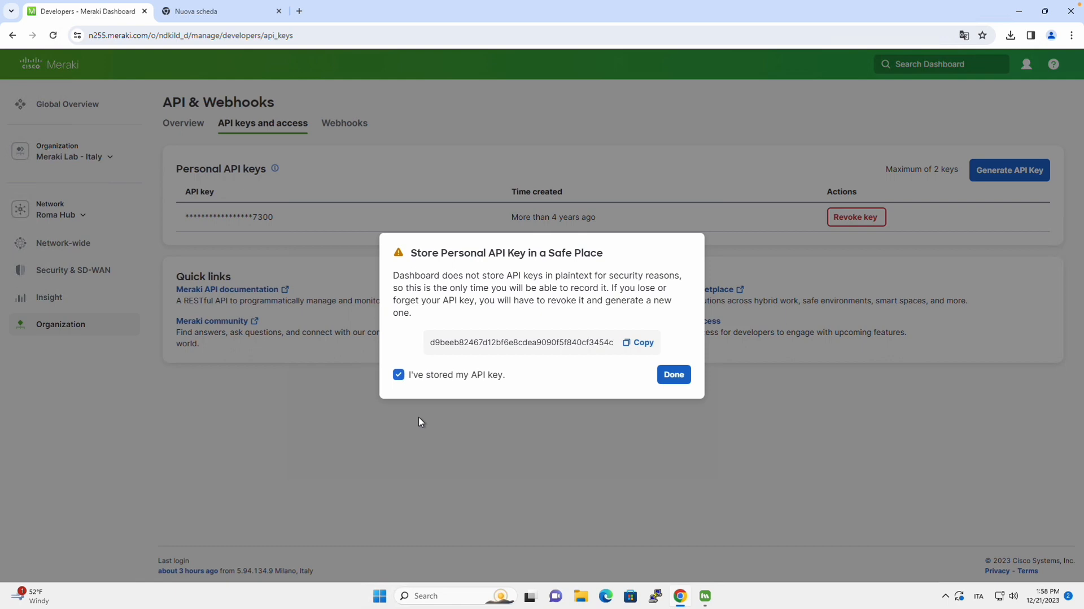
pyautogui.click(673, 375)
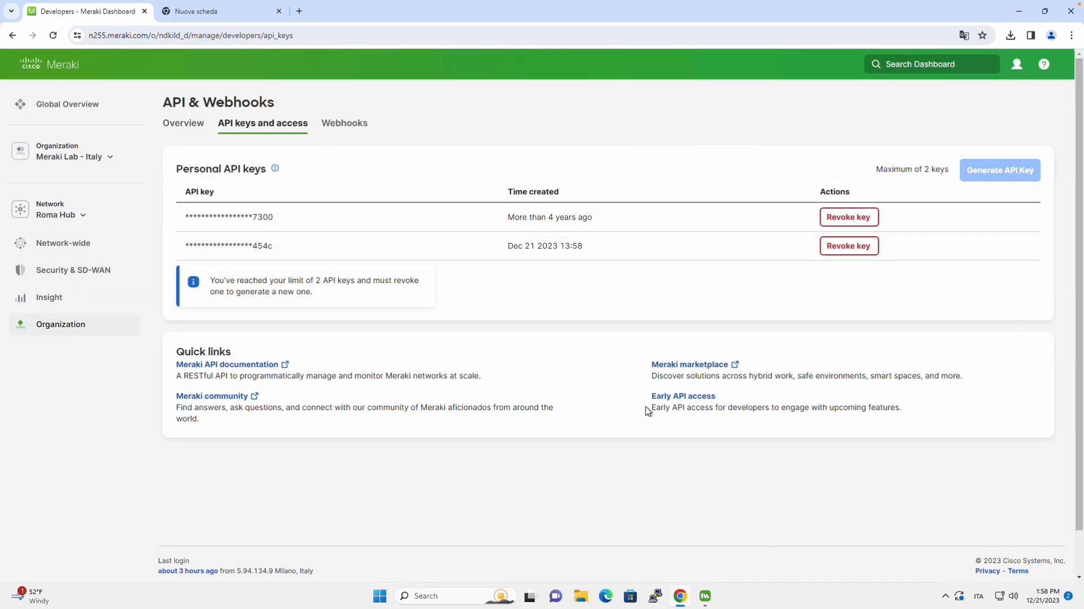
pyautogui.moveTo(705, 593)
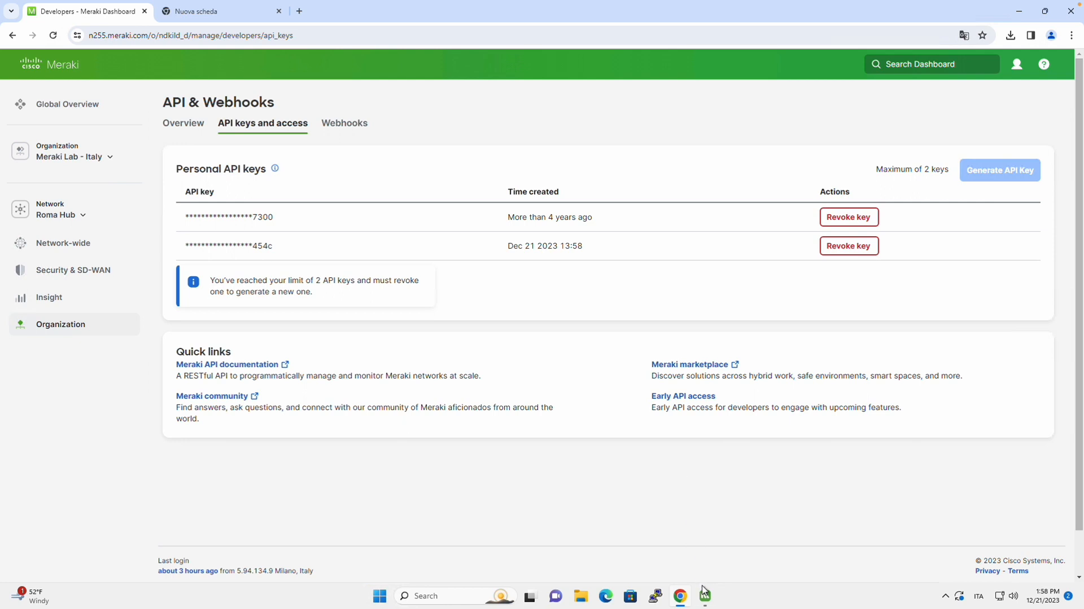
# - Sign in to the onboarding app with a full read/write API key after the first key is rejected
pyautogui.click(705, 596)
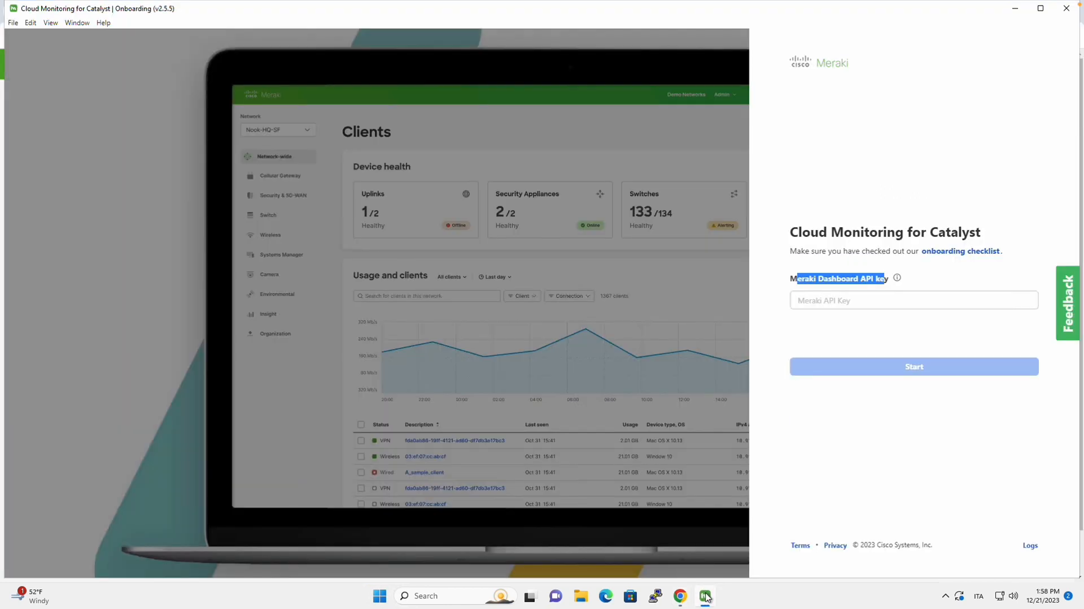
pyautogui.click(914, 301)
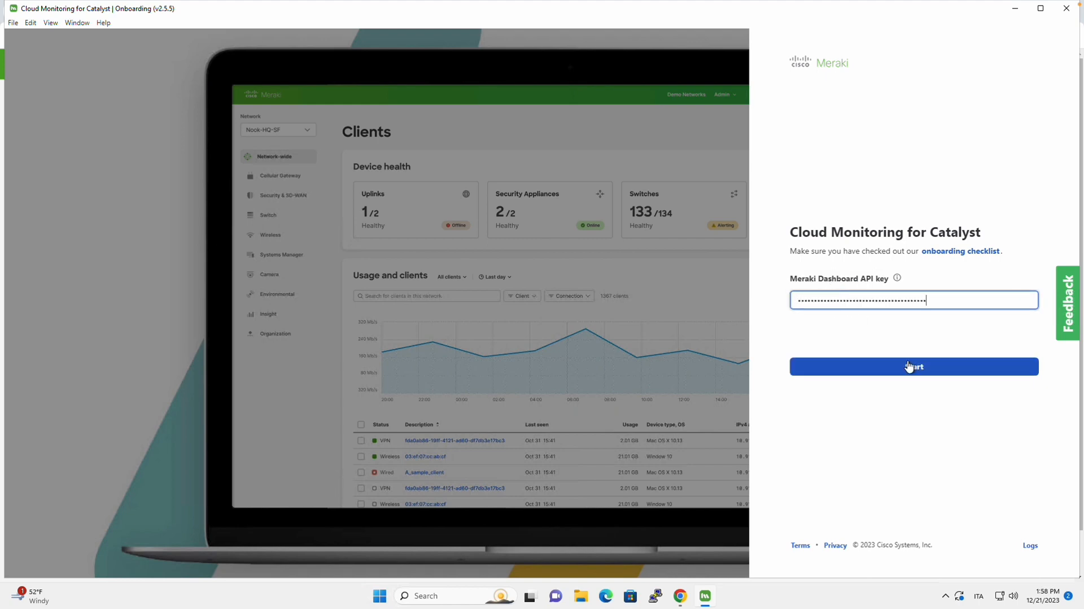
pyautogui.click(913, 367)
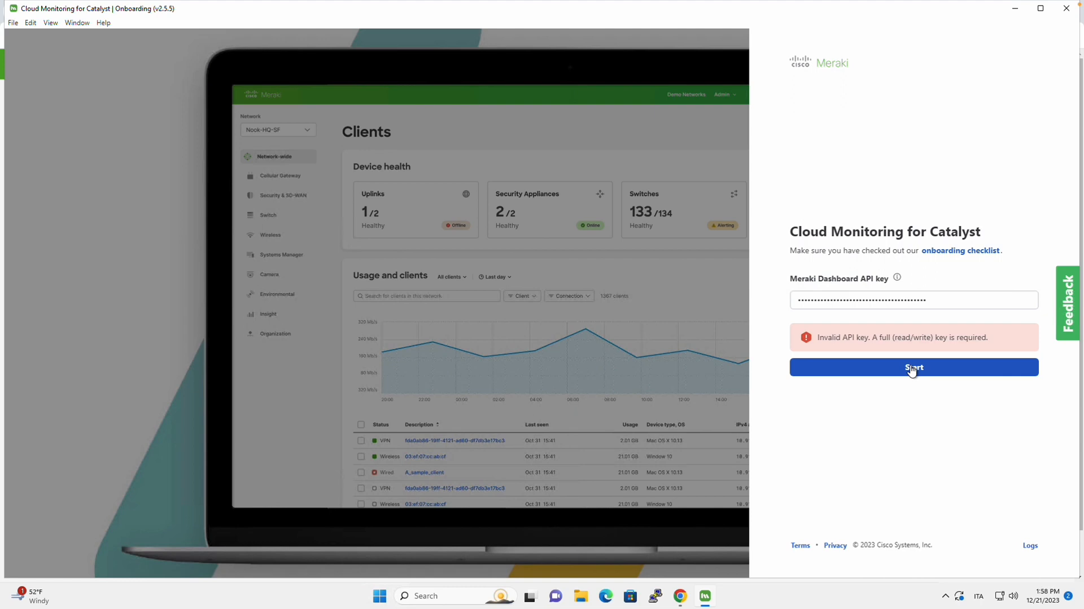
pyautogui.moveTo(1030, 339)
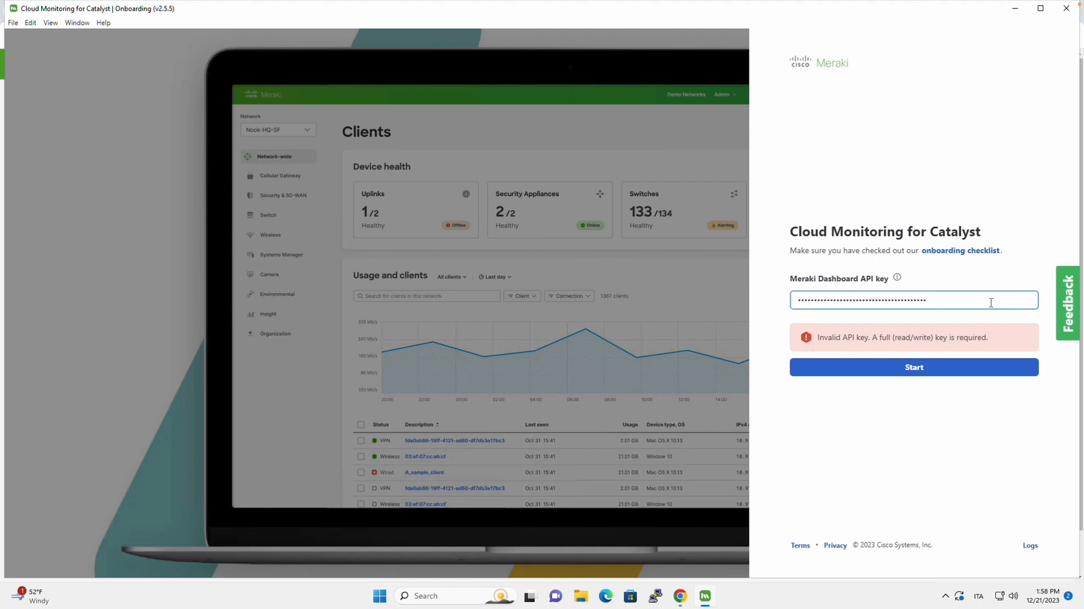
pyautogui.click(915, 367)
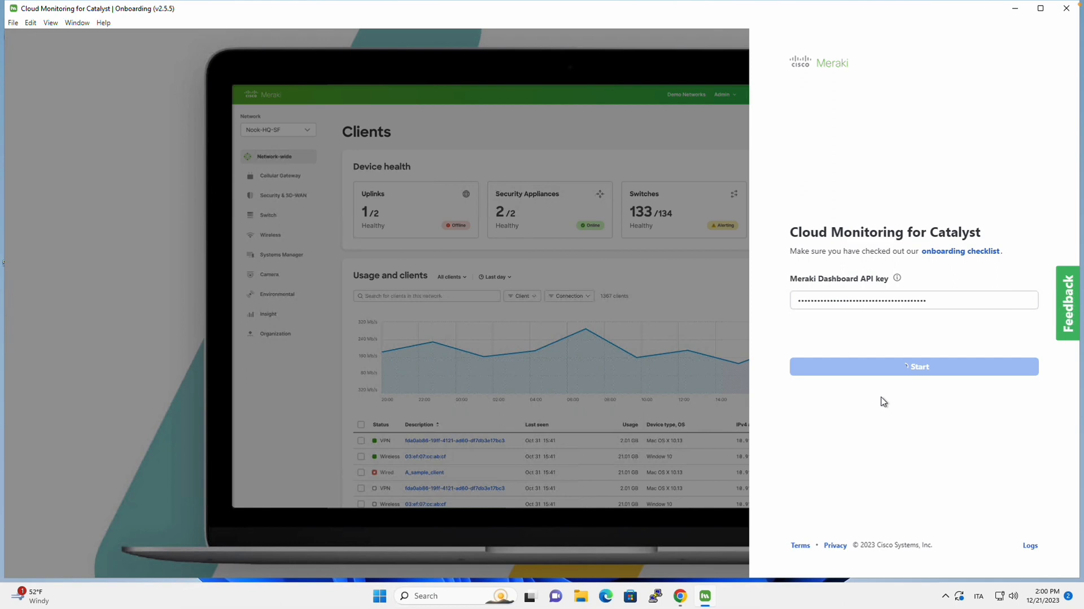
pyautogui.click(915, 367)
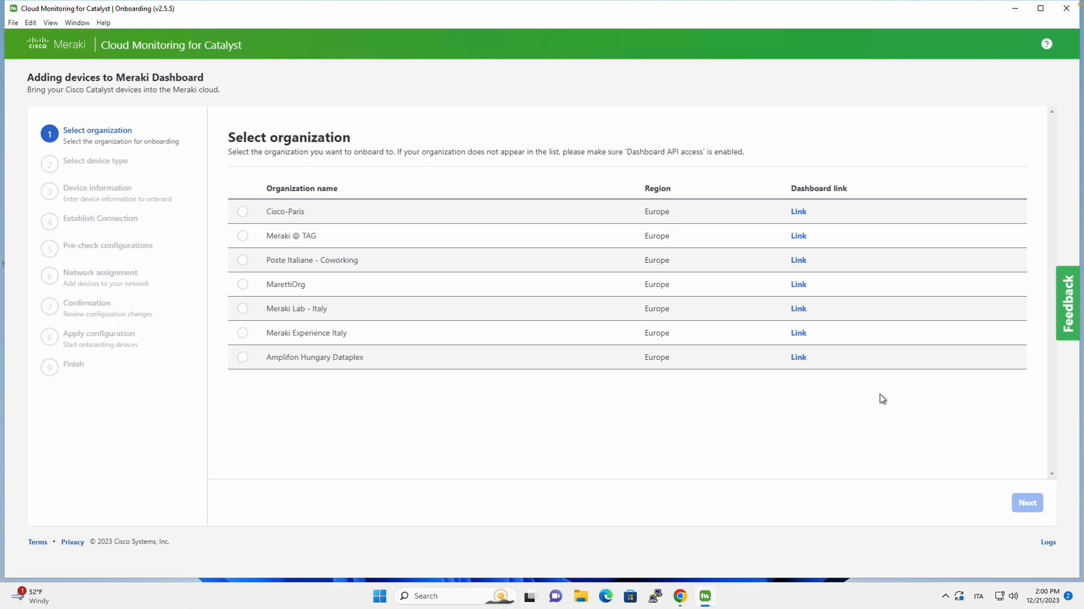
pyautogui.moveTo(880, 395)
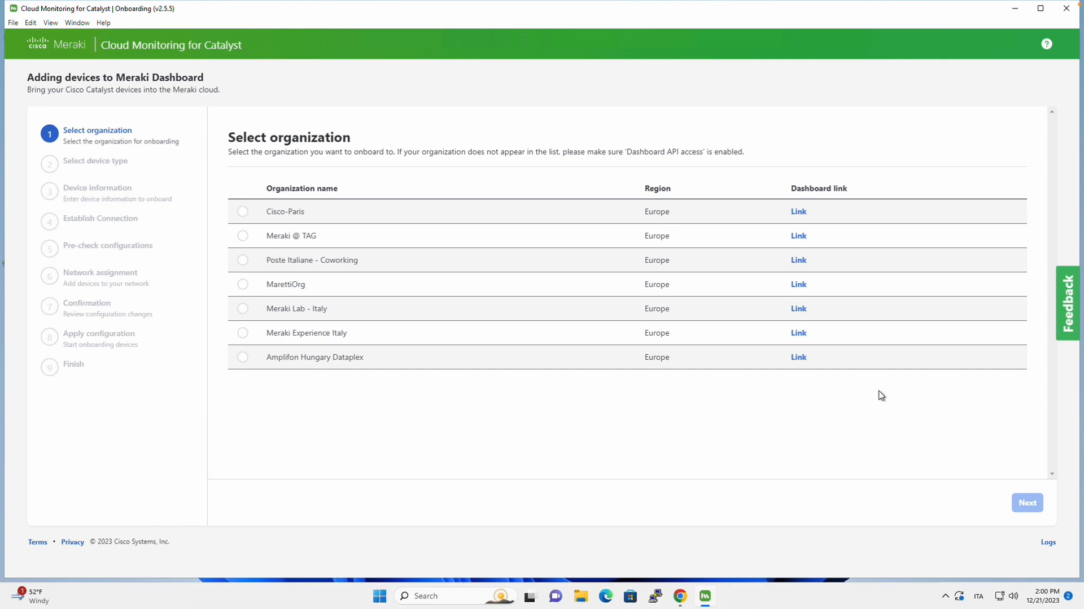
pyautogui.moveTo(684, 377)
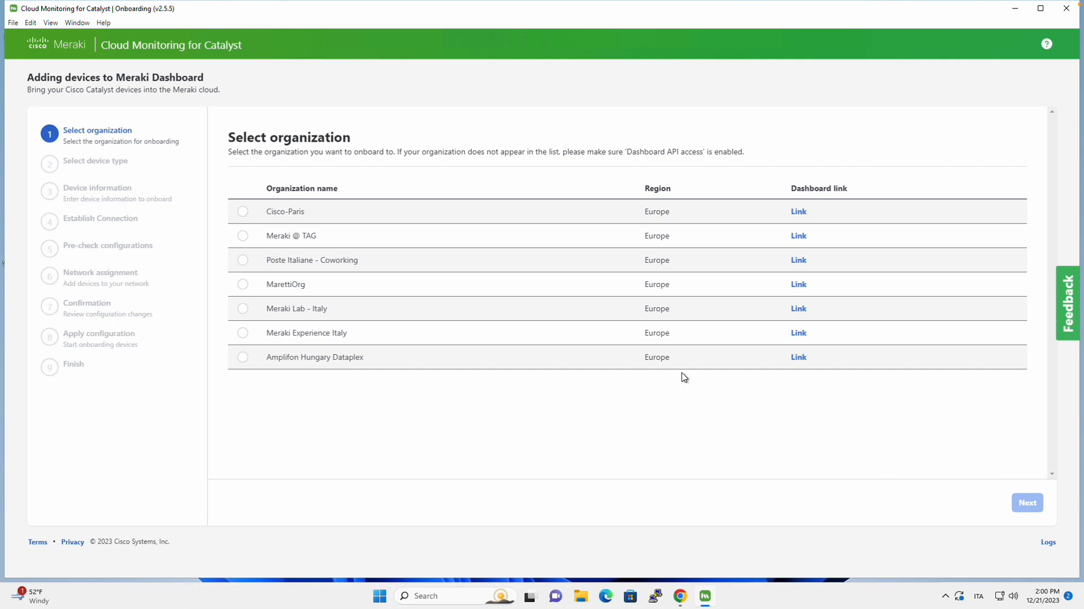
# - Select the Meraki Lab - Italy organization and continue to device information
pyautogui.click(242, 308)
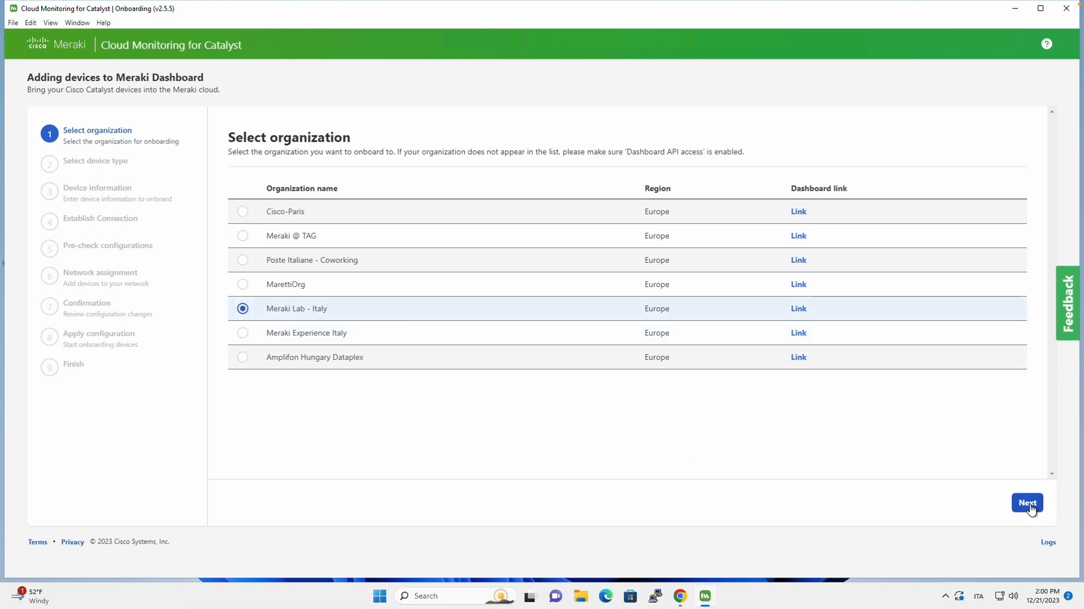
pyautogui.click(1028, 503)
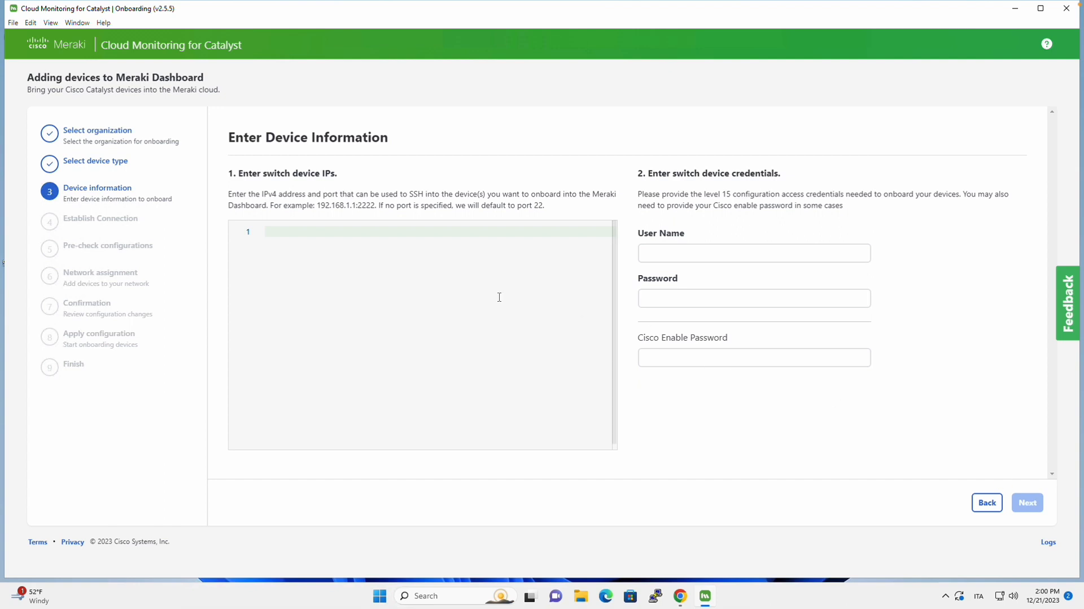
pyautogui.moveTo(407, 223)
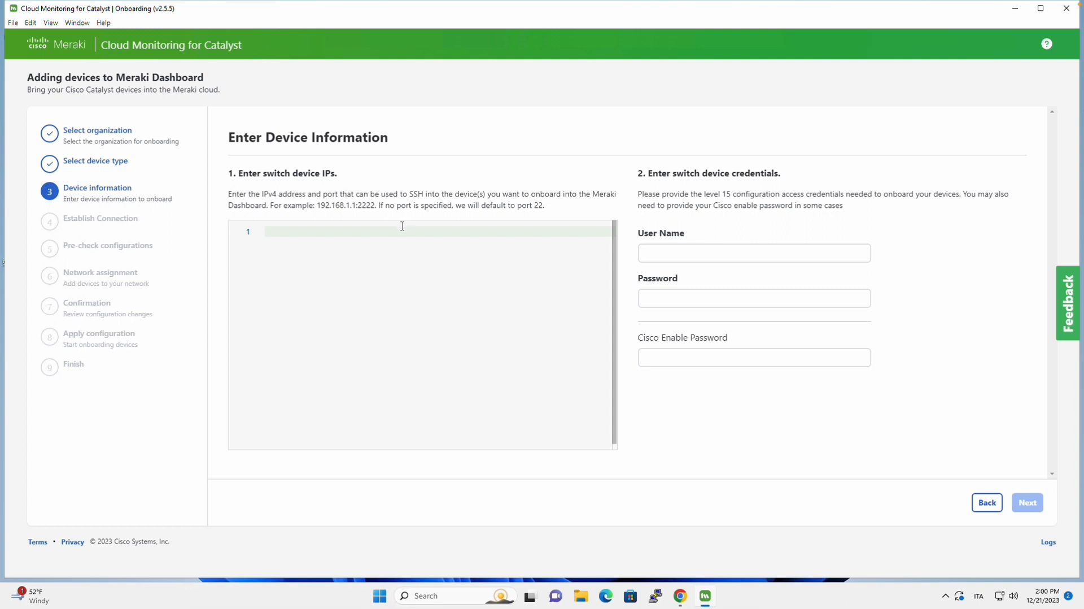
pyautogui.moveTo(396, 229)
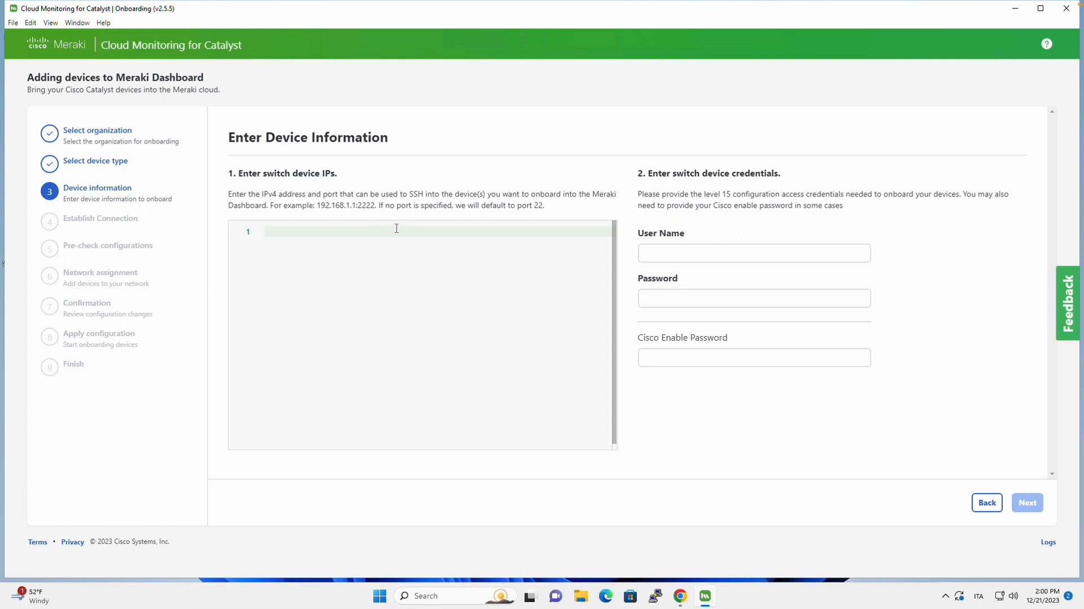
# - Enter switch IP 10.1.13.100 with user name, password and enable password, then continue
pyautogui.write('10.1.13.10')
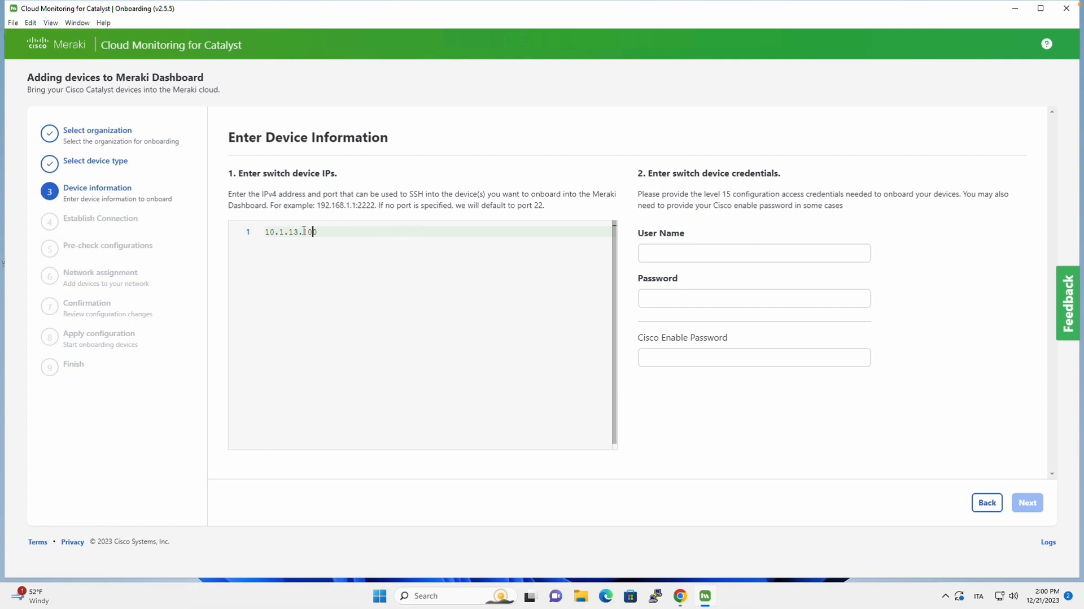
pyautogui.press('Enter')
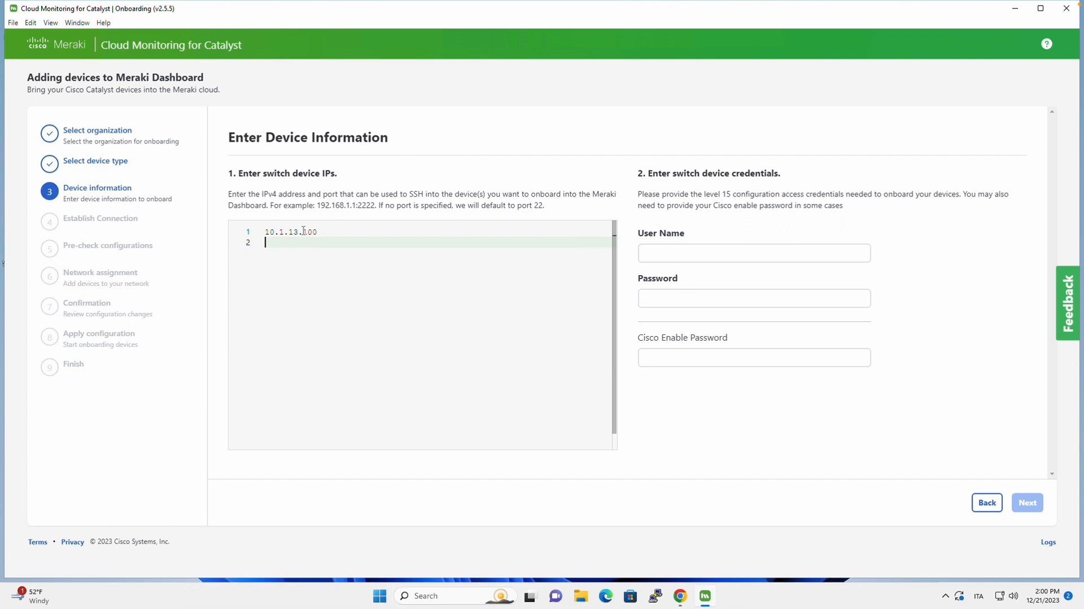
pyautogui.write('10.2.14')
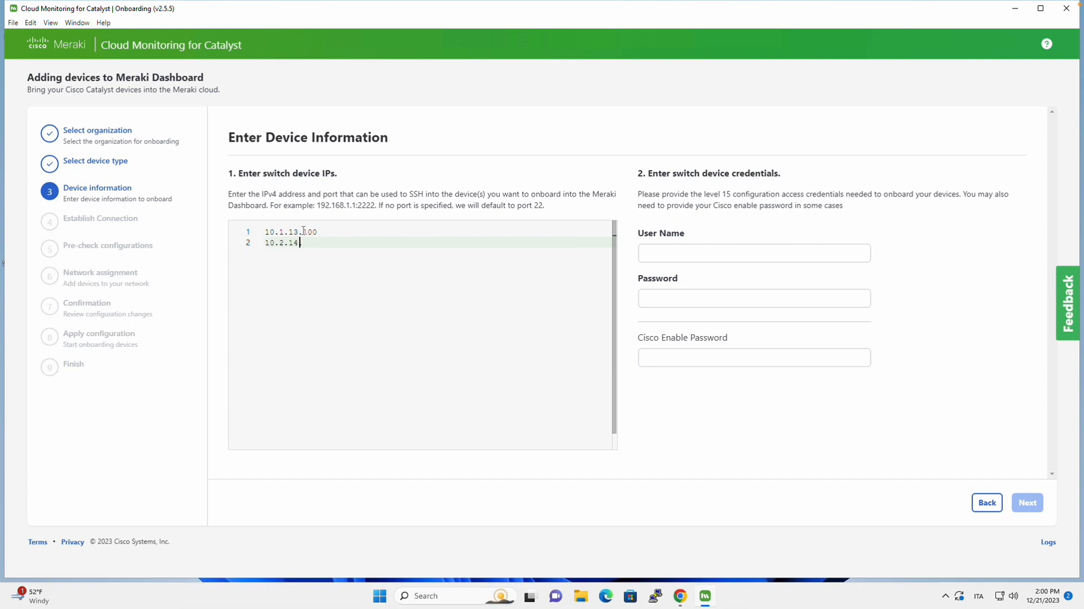
pyautogui.write('10')
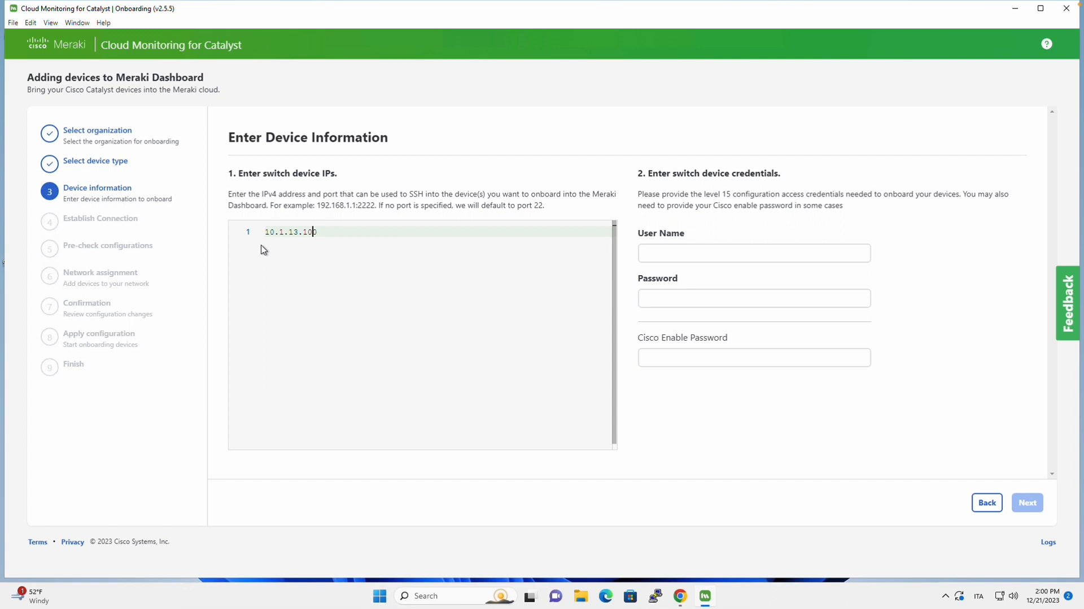
pyautogui.write('admin')
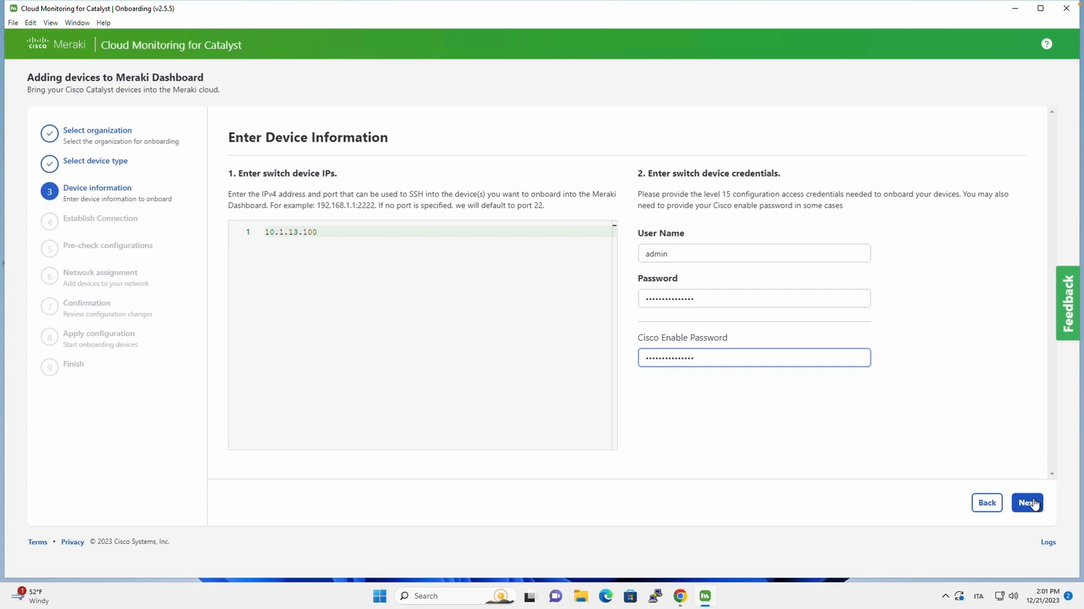
pyautogui.click(1027, 503)
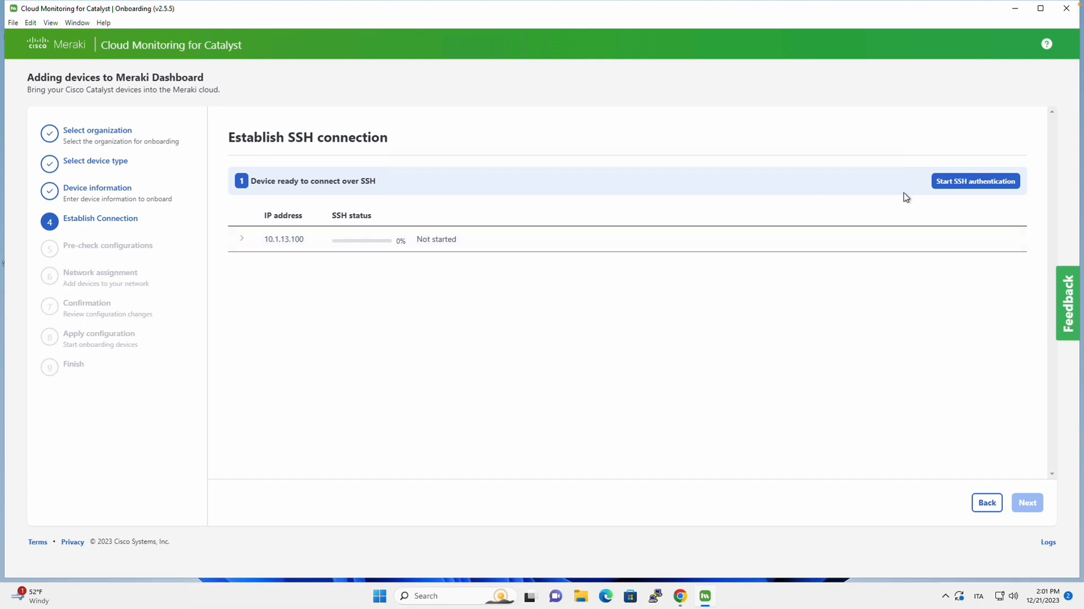
# - Run SSH authentication to 10.1.13.100 successfully, view its log and continue to pre-check
pyautogui.click(975, 180)
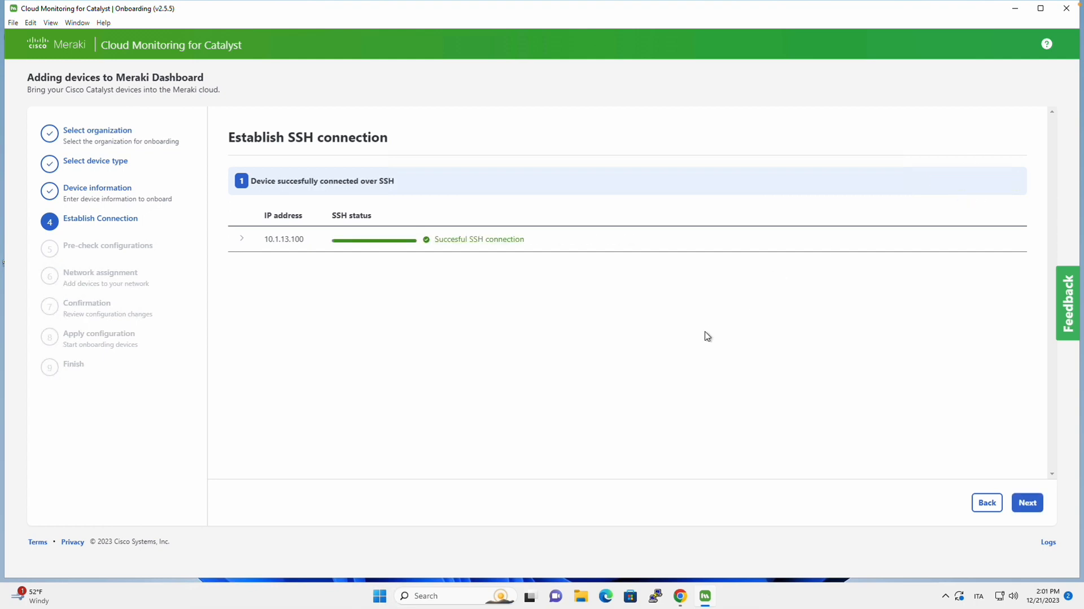
pyautogui.moveTo(260, 263)
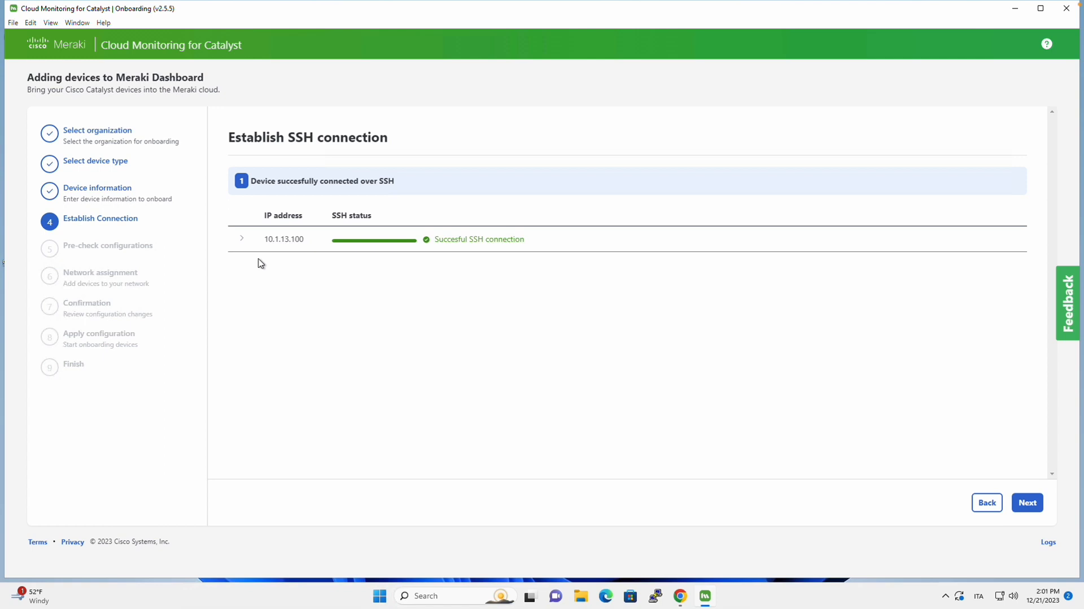
pyautogui.click(241, 239)
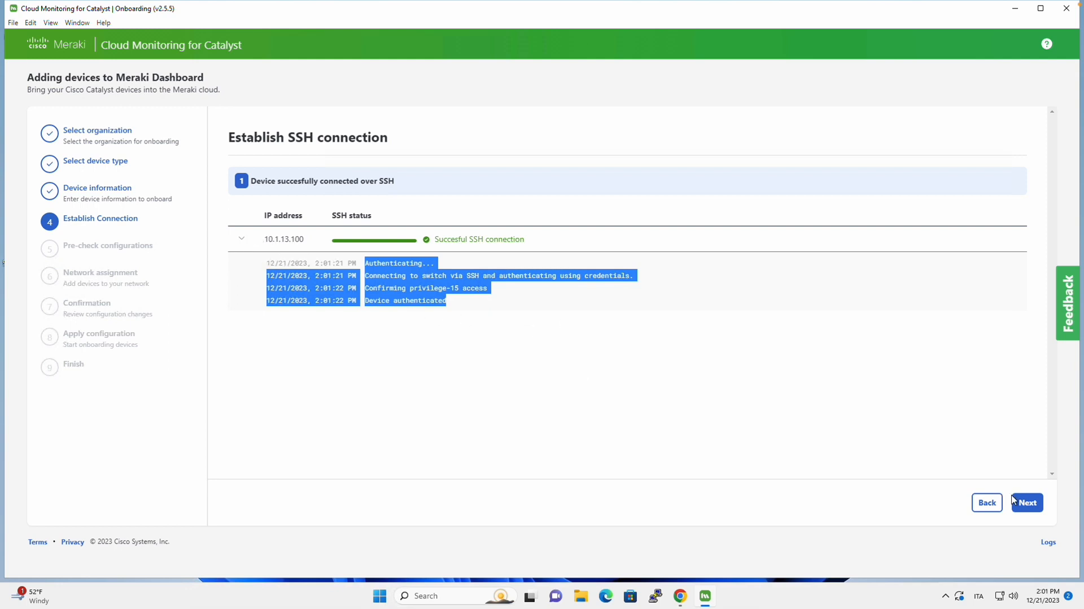
pyautogui.click(1027, 503)
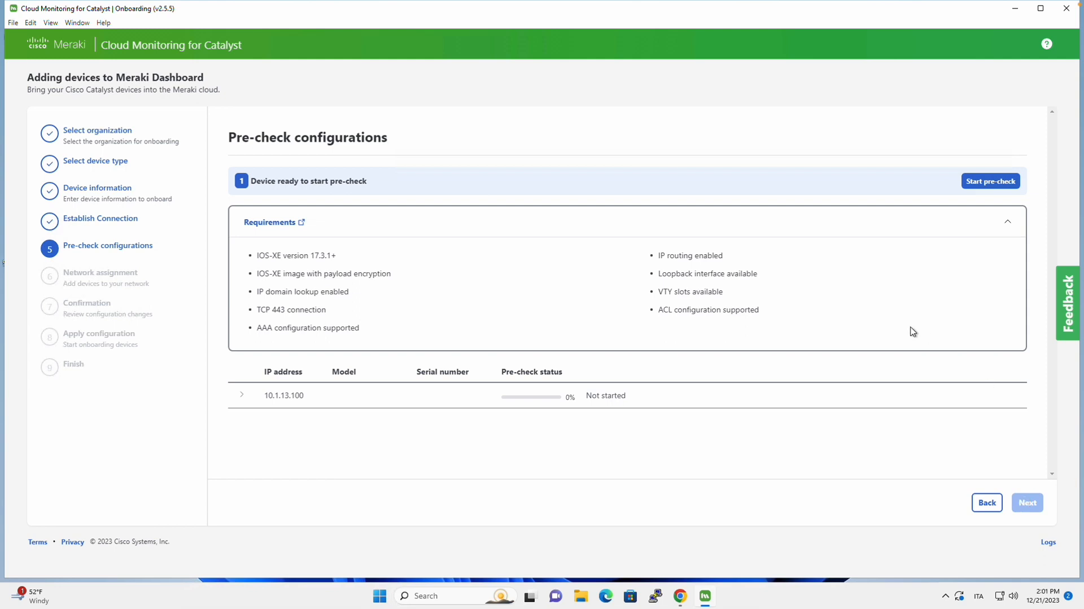
pyautogui.moveTo(539, 207)
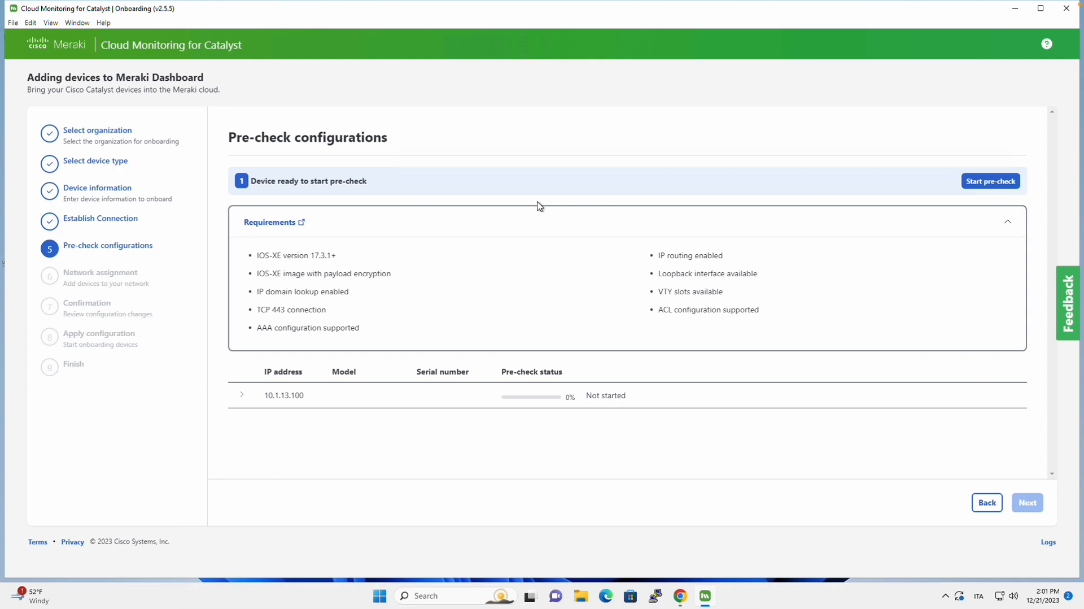
pyautogui.moveTo(338, 211)
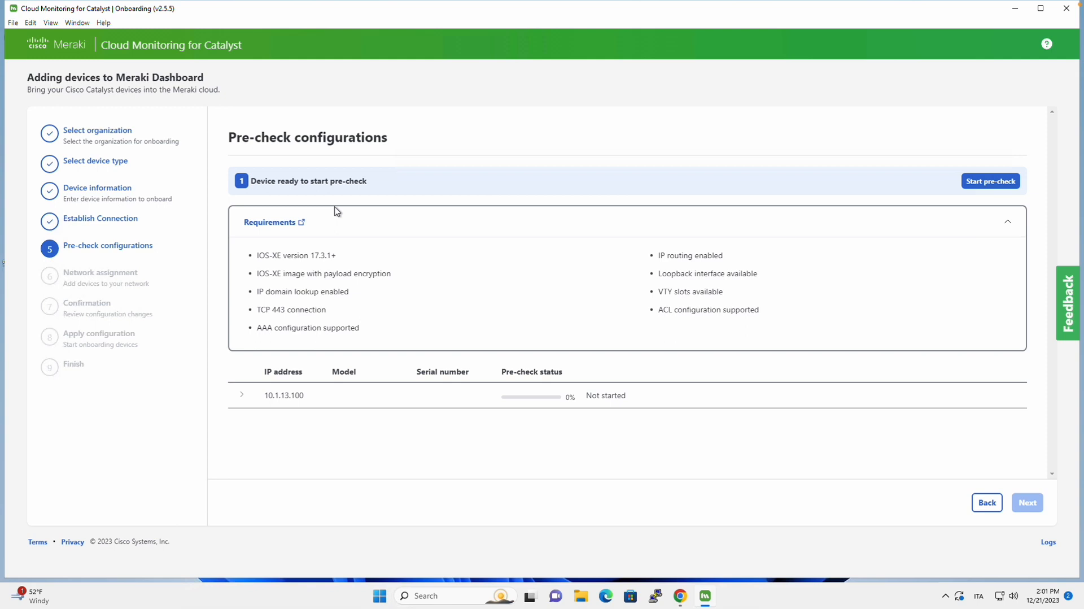
pyautogui.moveTo(304, 246)
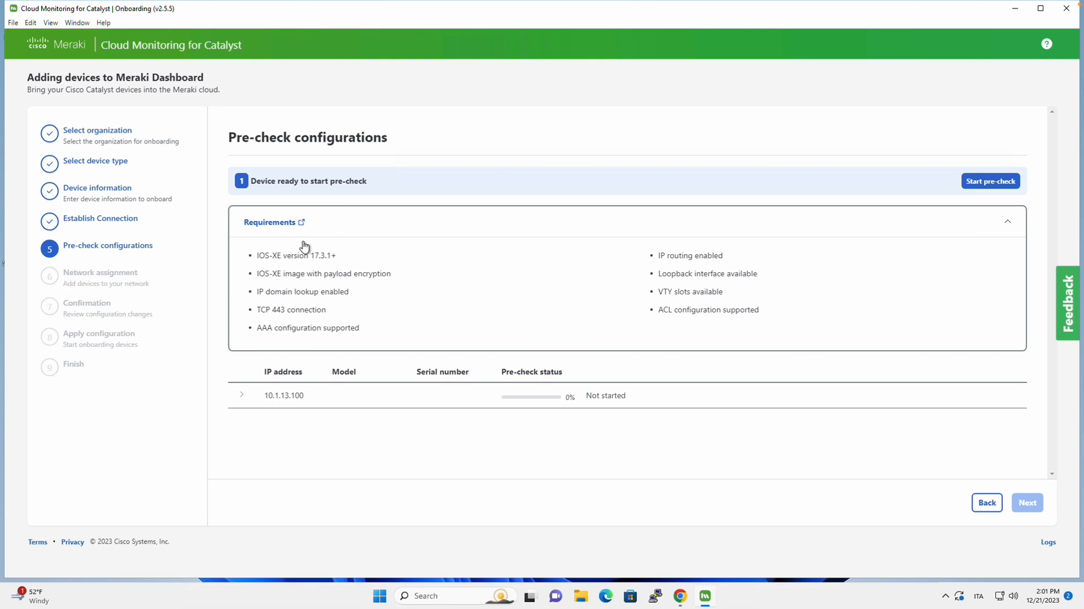
pyautogui.moveTo(289, 307)
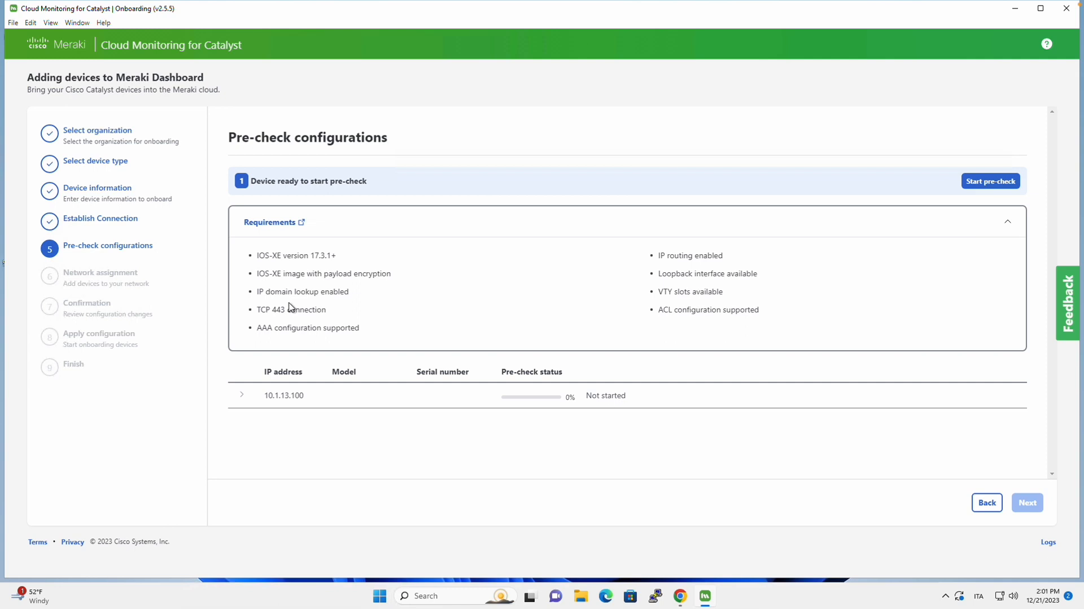
# - Run the pre-check until the C9300-24T is ready for onboarding, view its log and continue
pyautogui.click(992, 181)
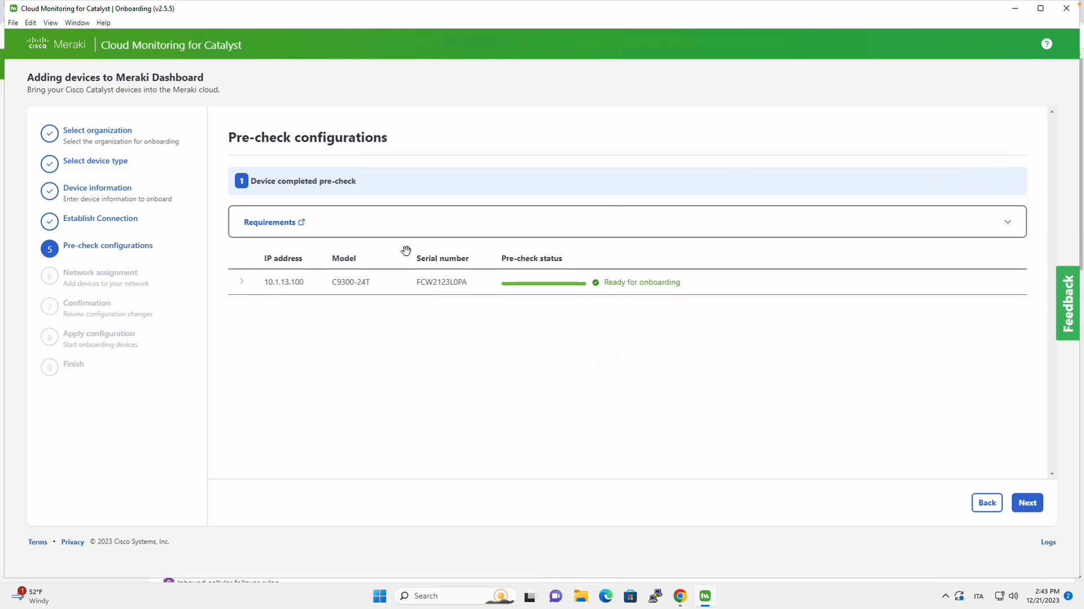
pyautogui.click(242, 281)
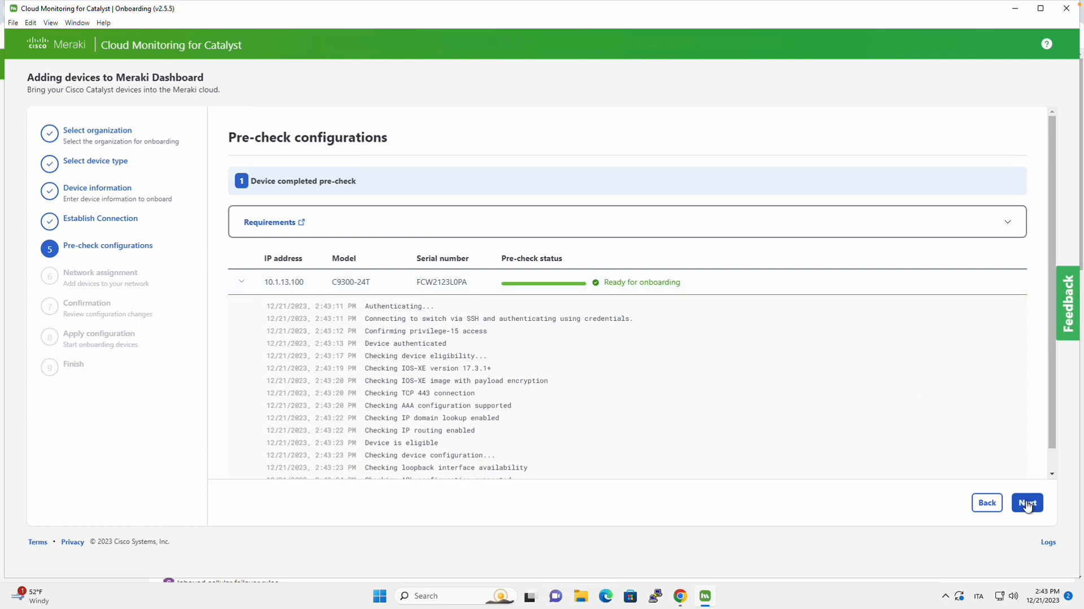
pyautogui.click(1027, 502)
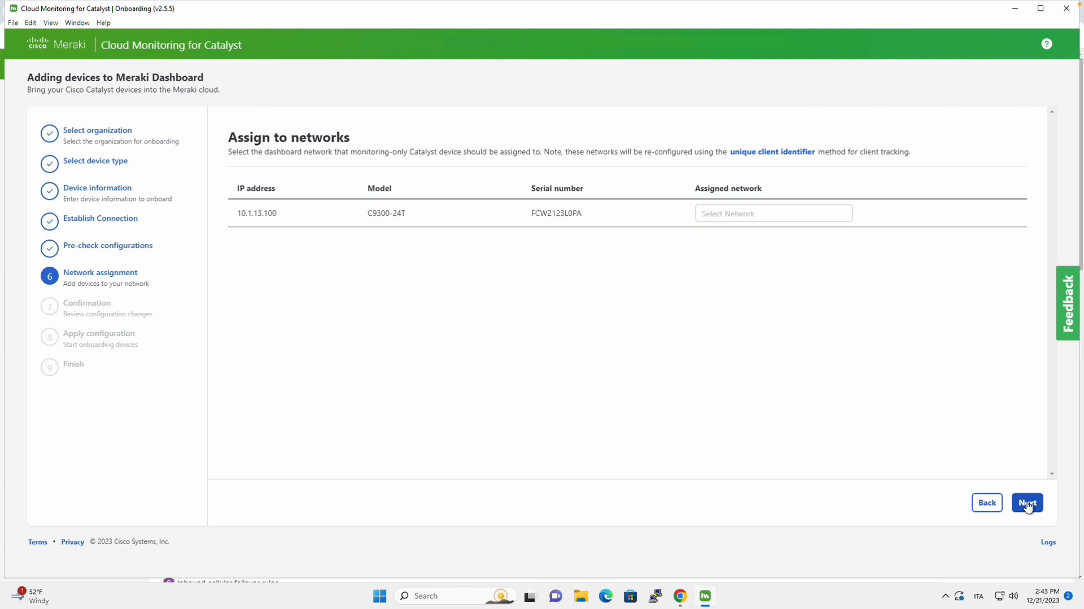
pyautogui.moveTo(678, 324)
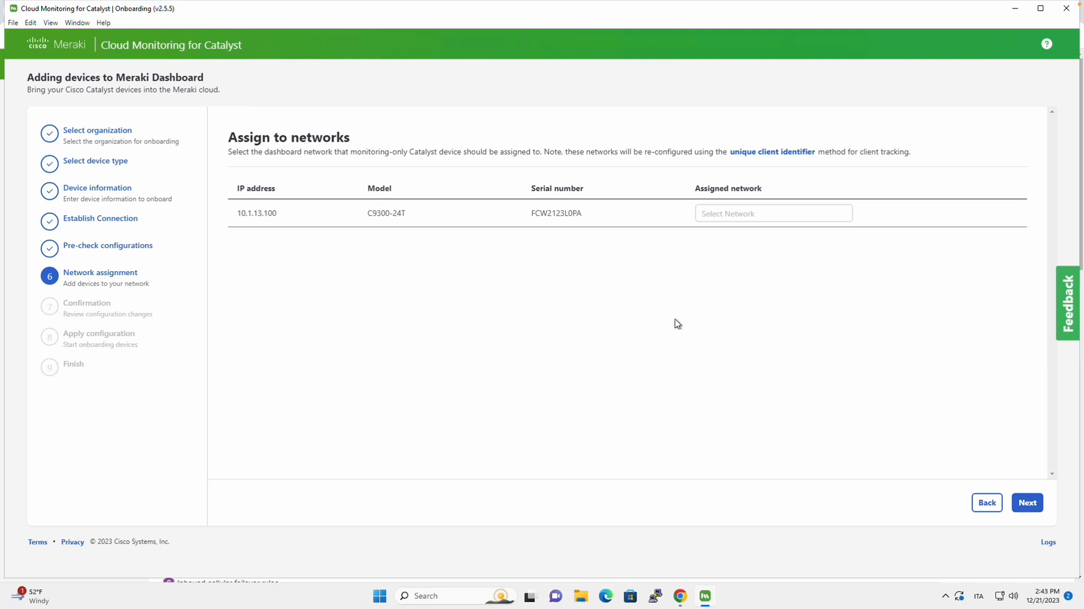
# - Assign switch 10.1.13.100 to the Roma Transit network and continue to Confirmation
pyautogui.click(773, 214)
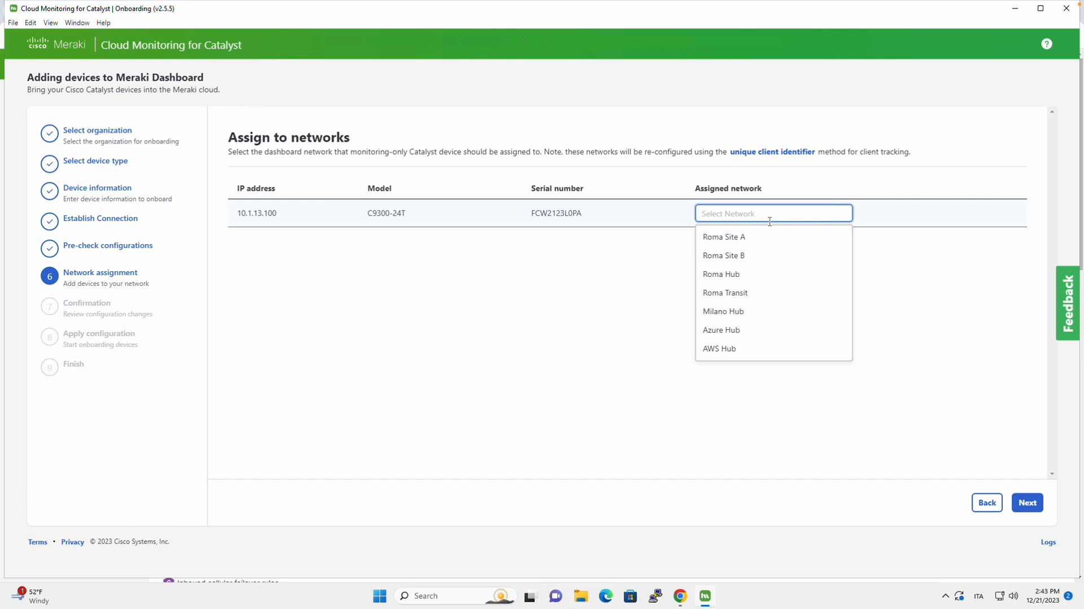
pyautogui.click(724, 292)
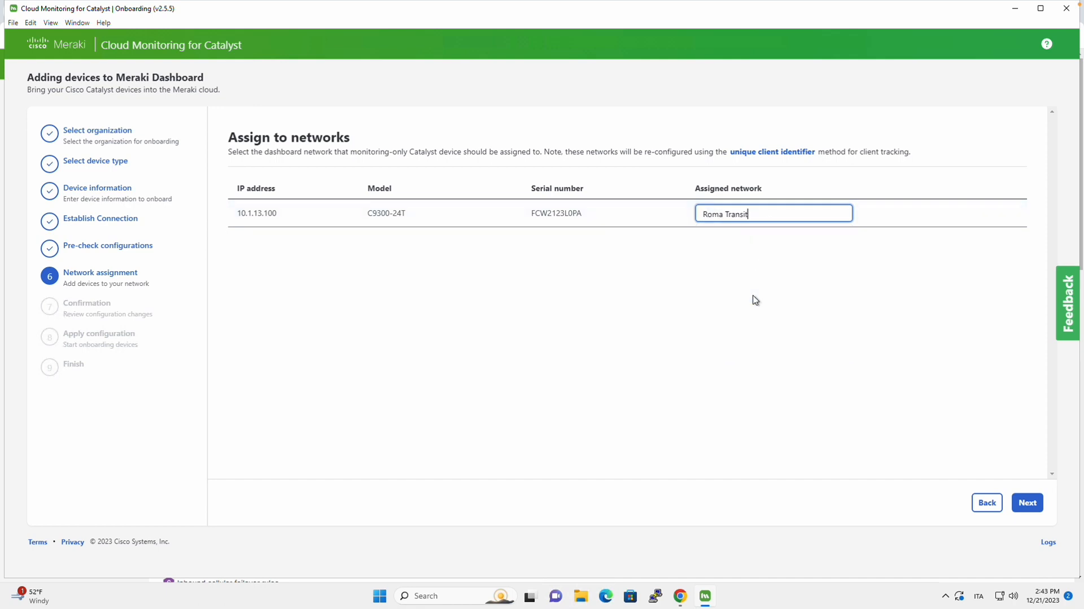
pyautogui.click(1027, 503)
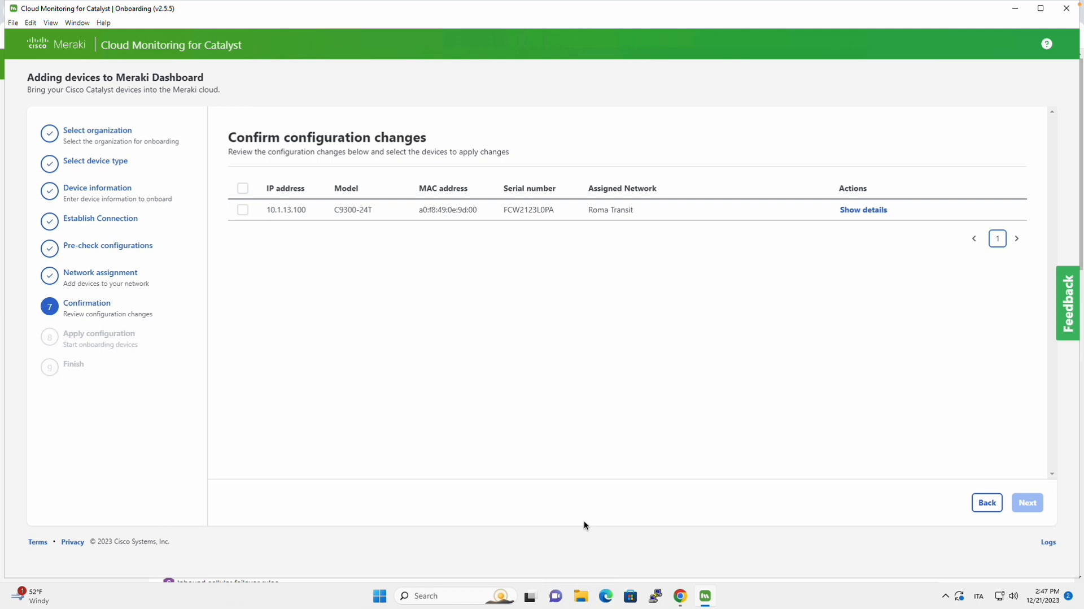
pyautogui.moveTo(903, 274)
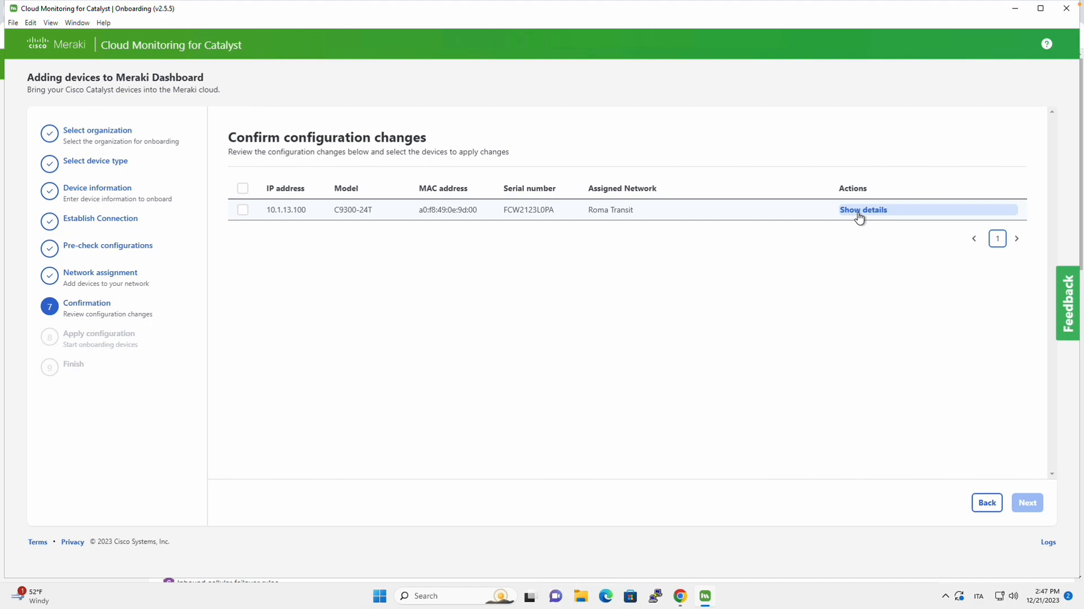
# - Review the configuration change details for 10.1.13.100, including commands securing cloud device access
pyautogui.click(863, 210)
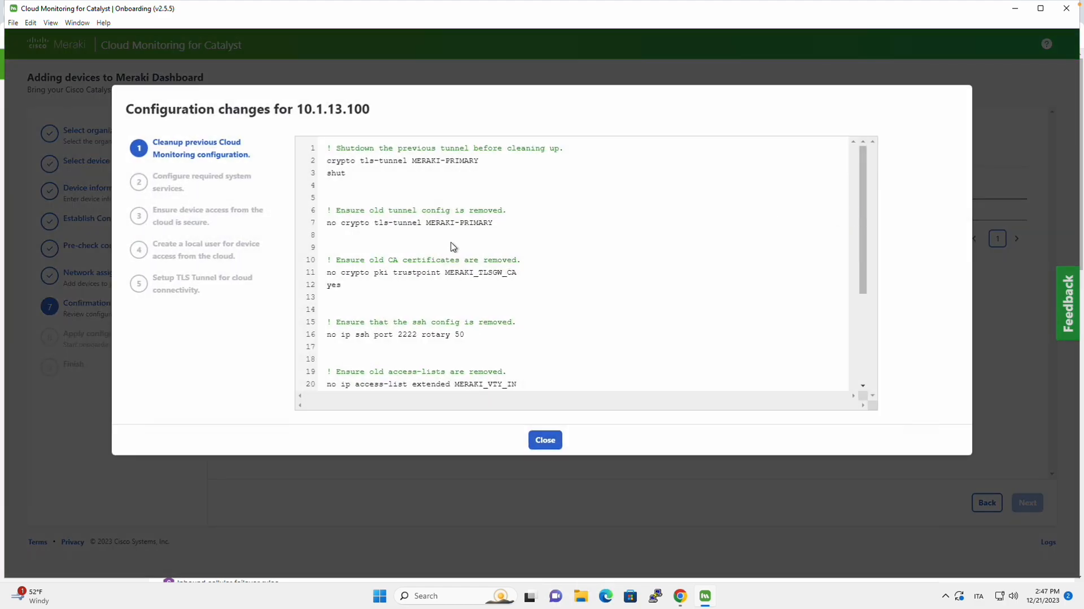
pyautogui.moveTo(167, 221)
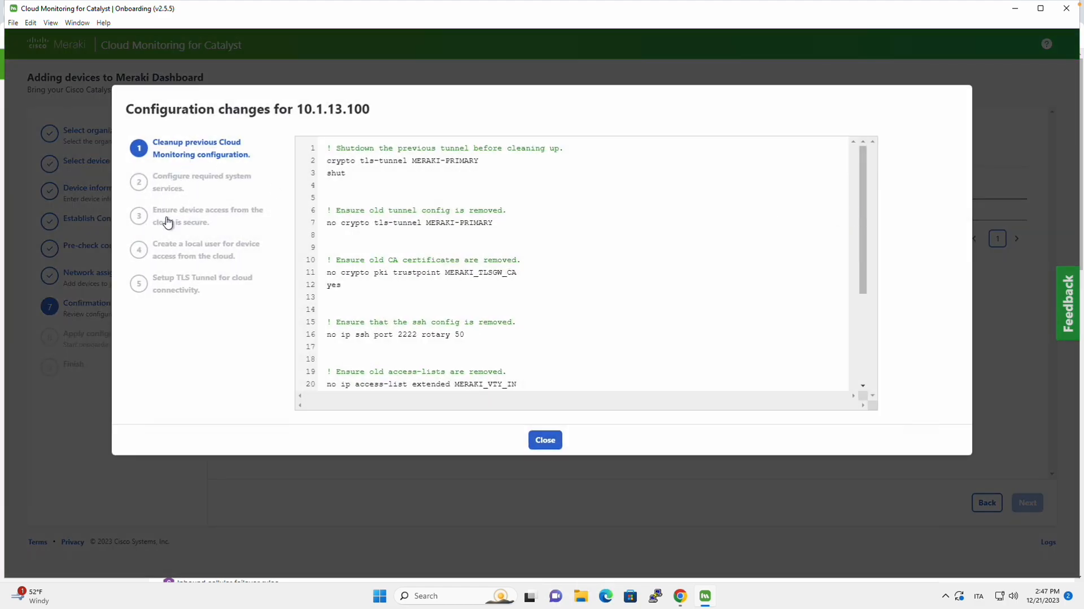
pyautogui.moveTo(181, 195)
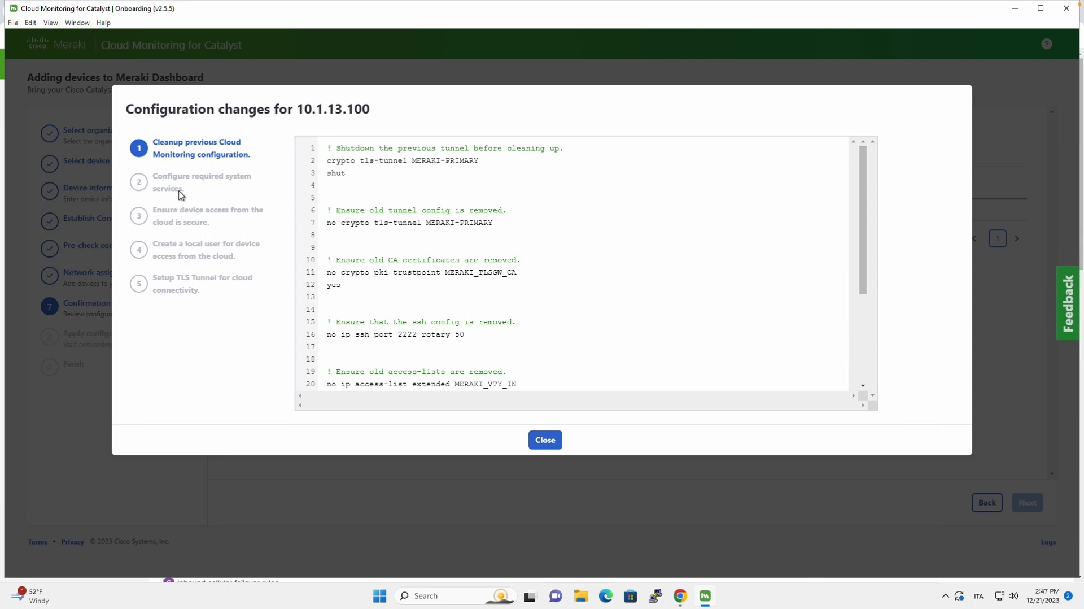
pyautogui.moveTo(835, 190)
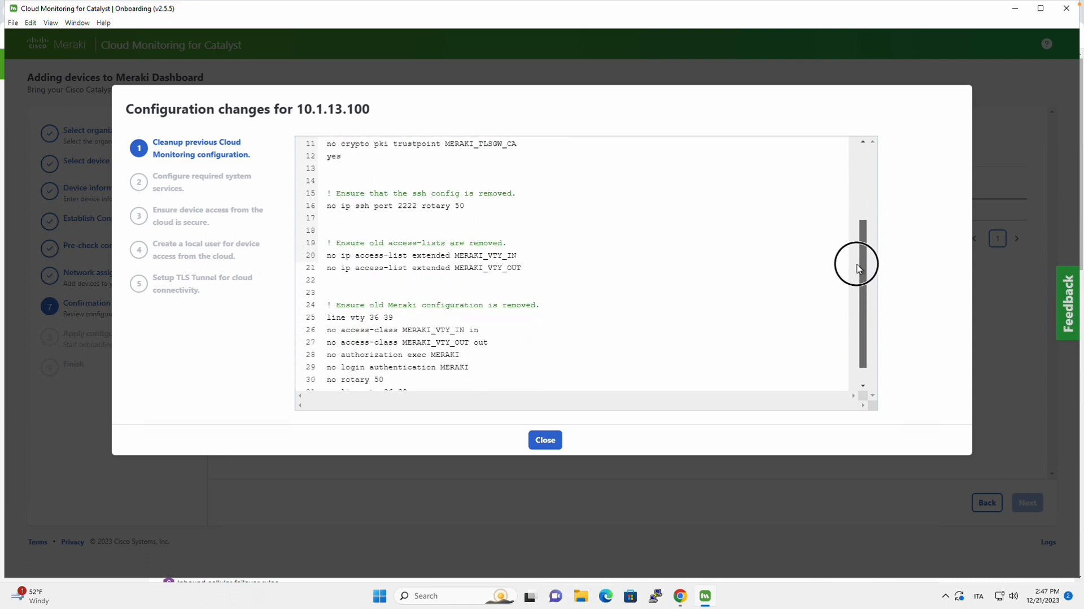
pyautogui.scroll(-3)
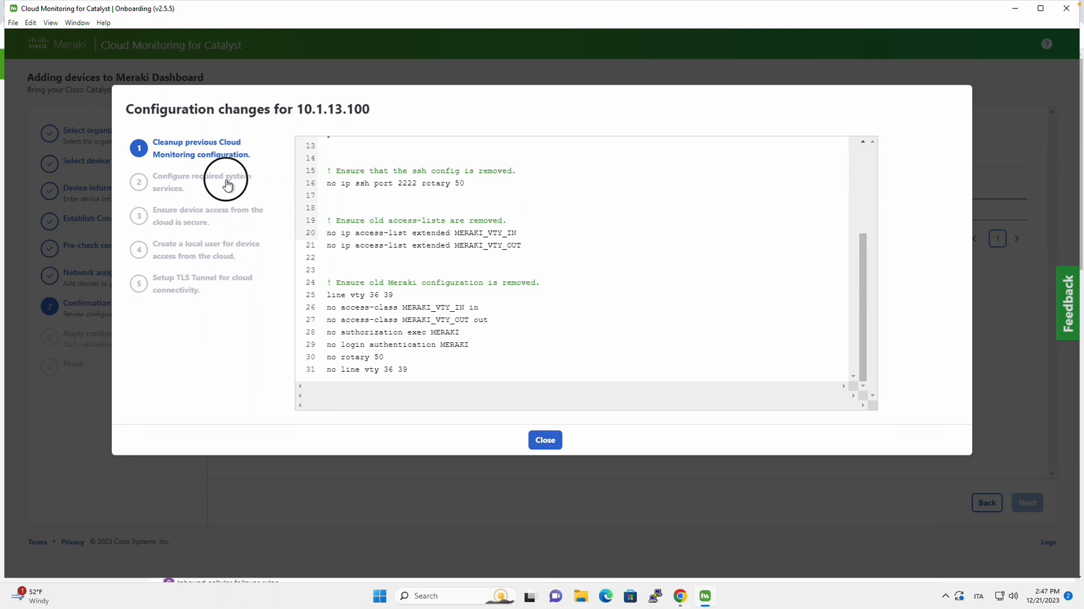
pyautogui.click(208, 216)
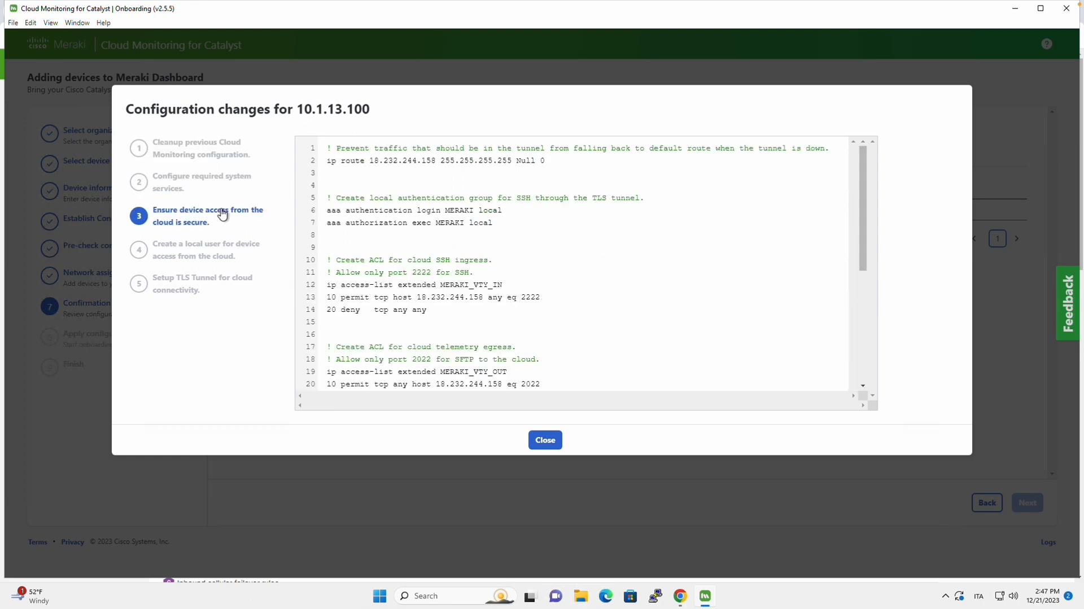
pyautogui.moveTo(219, 236)
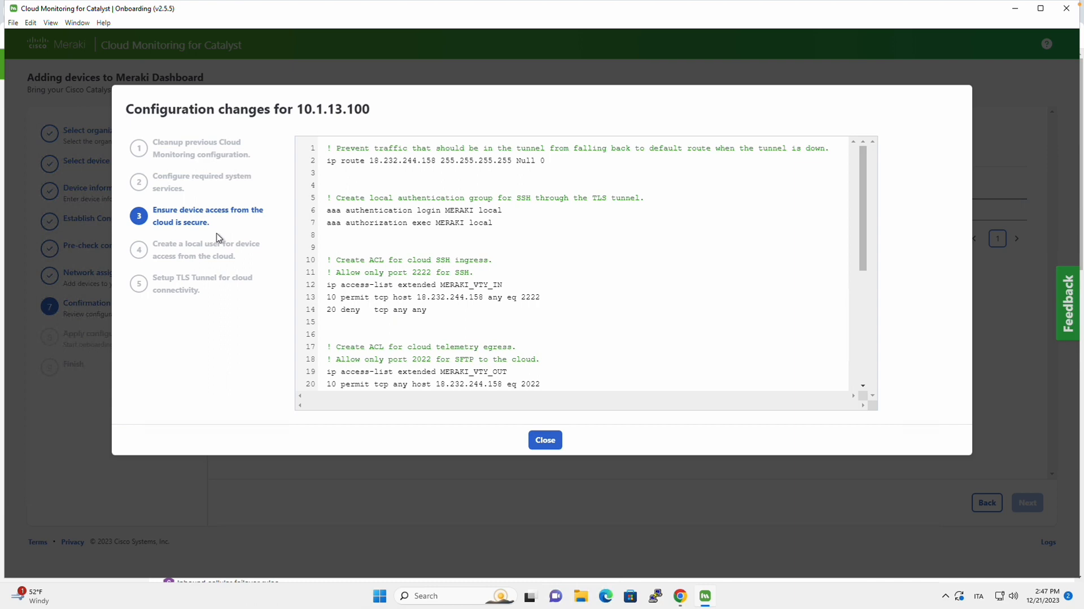
pyautogui.moveTo(217, 235)
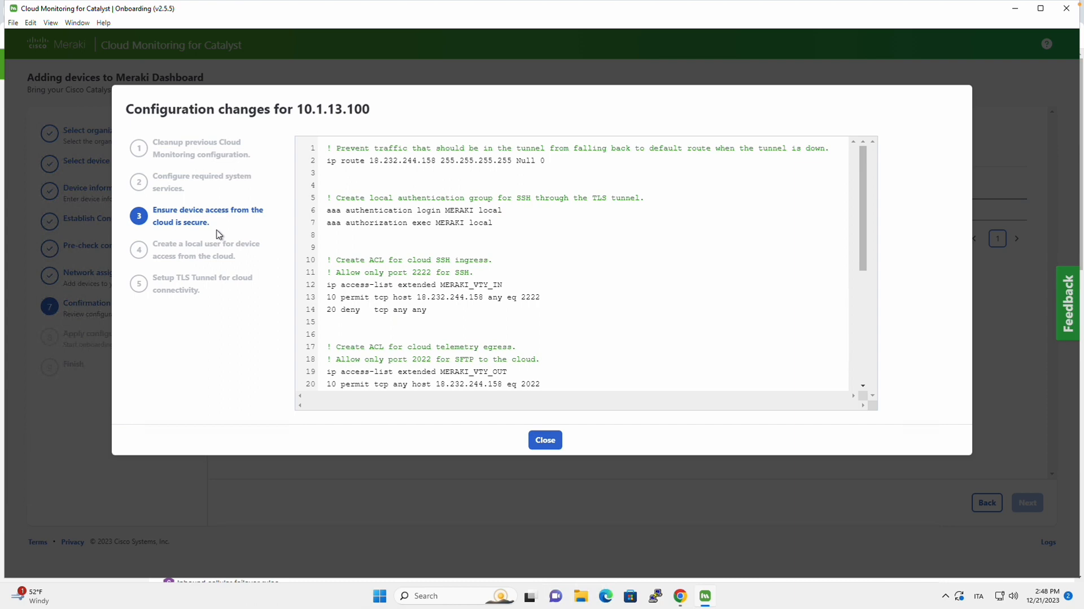
pyautogui.click(545, 439)
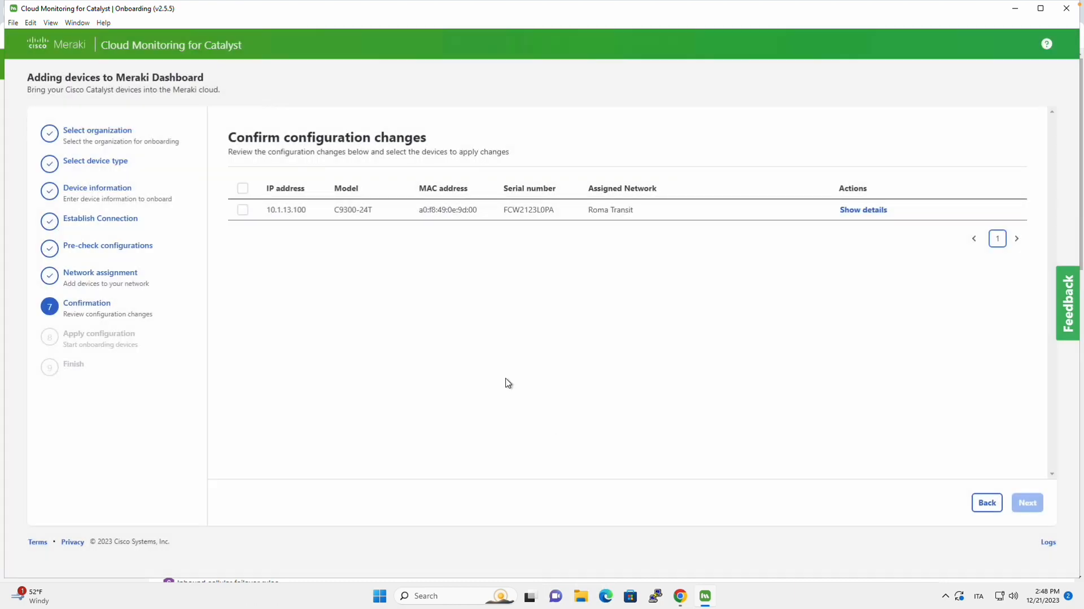
# - Select the 10.1.13.100 switch to receive the changes and proceed to applying them
pyautogui.click(242, 210)
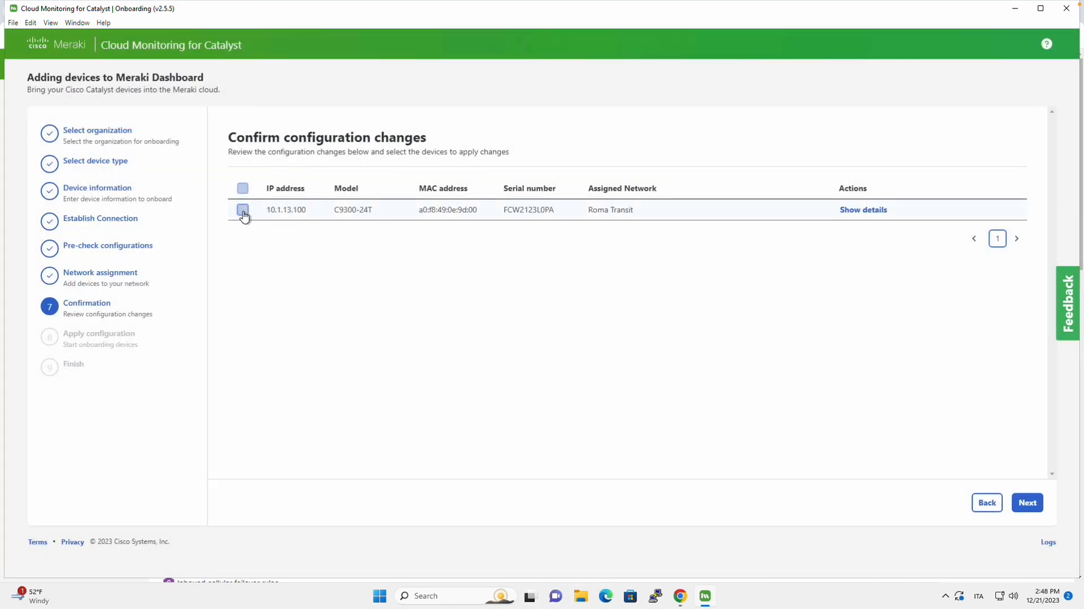
pyautogui.click(241, 210)
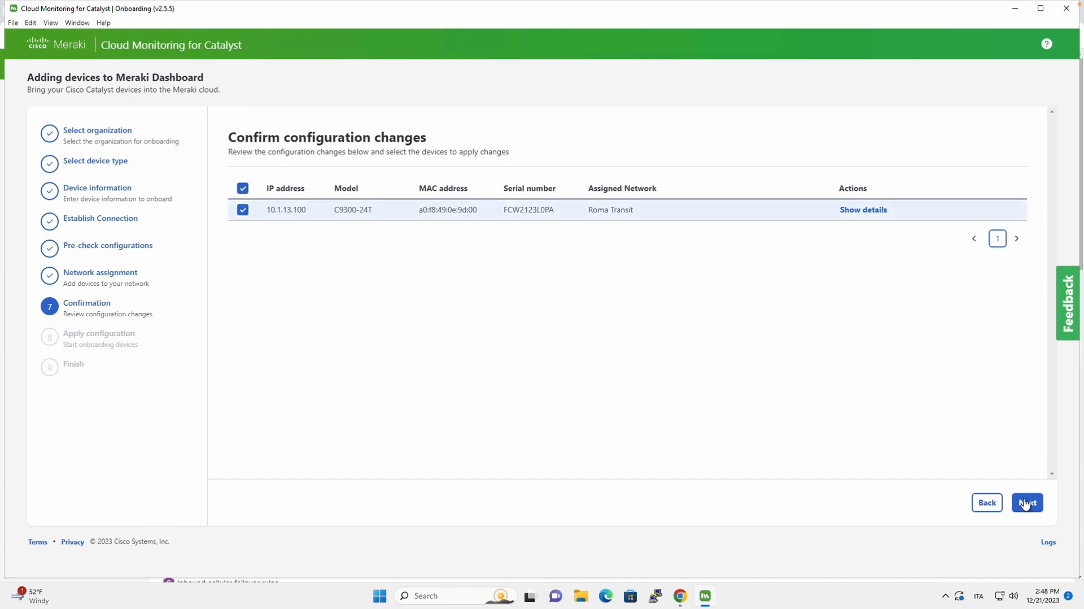
pyautogui.click(1027, 503)
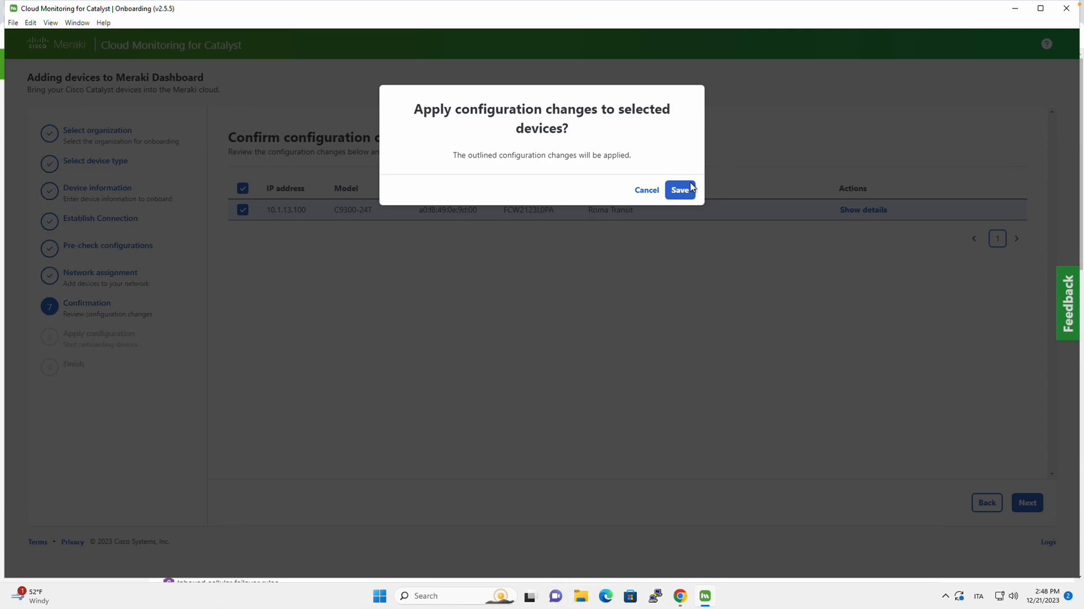
# - Confirm applying the changes so the C9300-24T connects, then bring up the Meraki dashboard
pyautogui.click(680, 190)
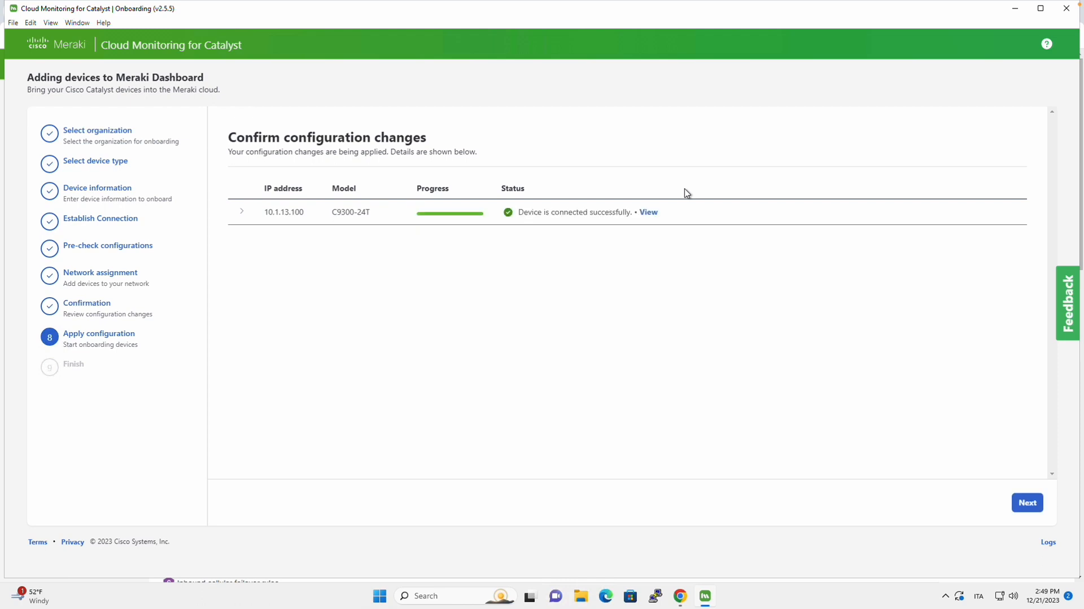
pyautogui.moveTo(647, 215)
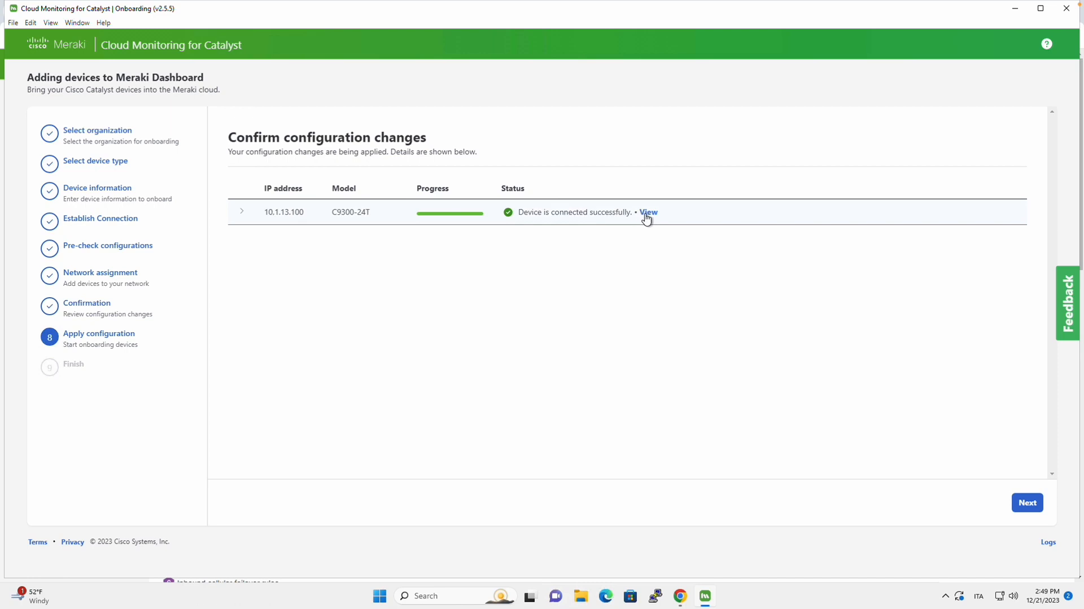
pyautogui.moveTo(670, 600)
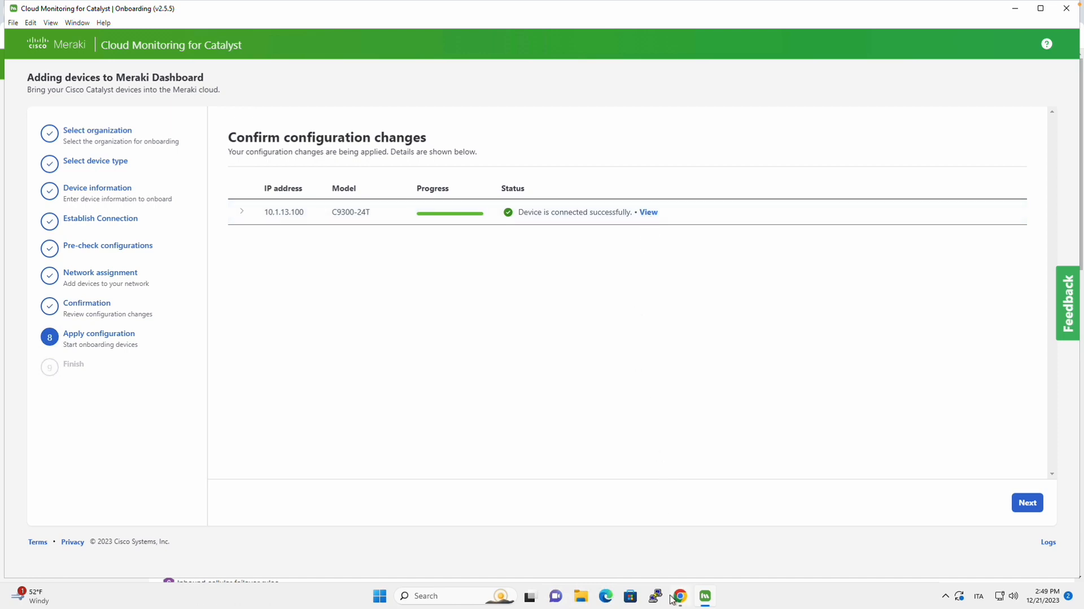
pyautogui.click(679, 596)
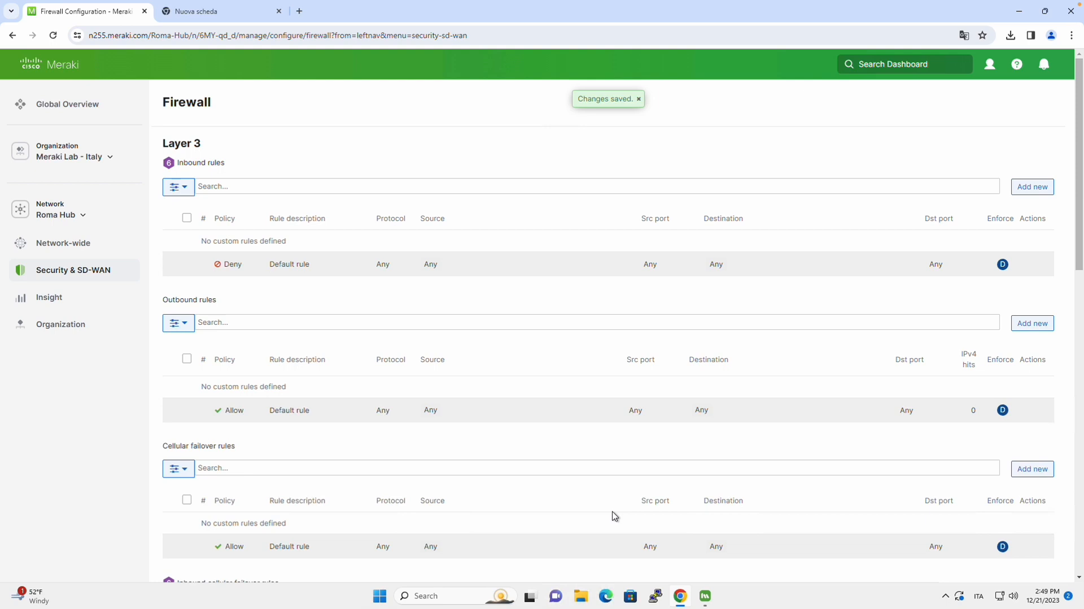
# - Show the Roma Transit switches list with the Monitor Only C9300-24T and open the C9300-RM page
pyautogui.click(56, 215)
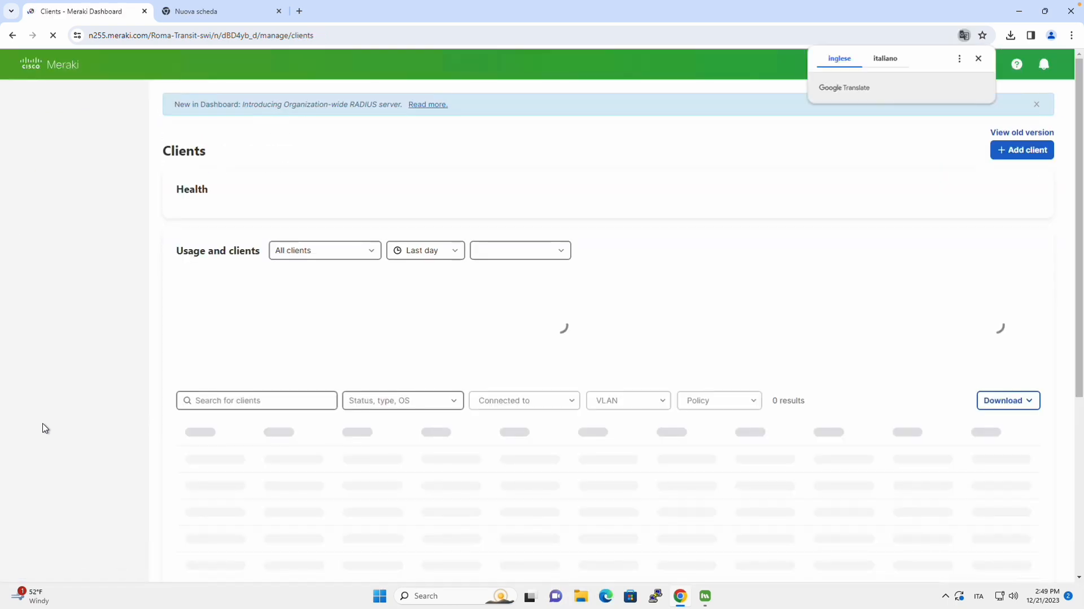
pyautogui.moveTo(55, 270)
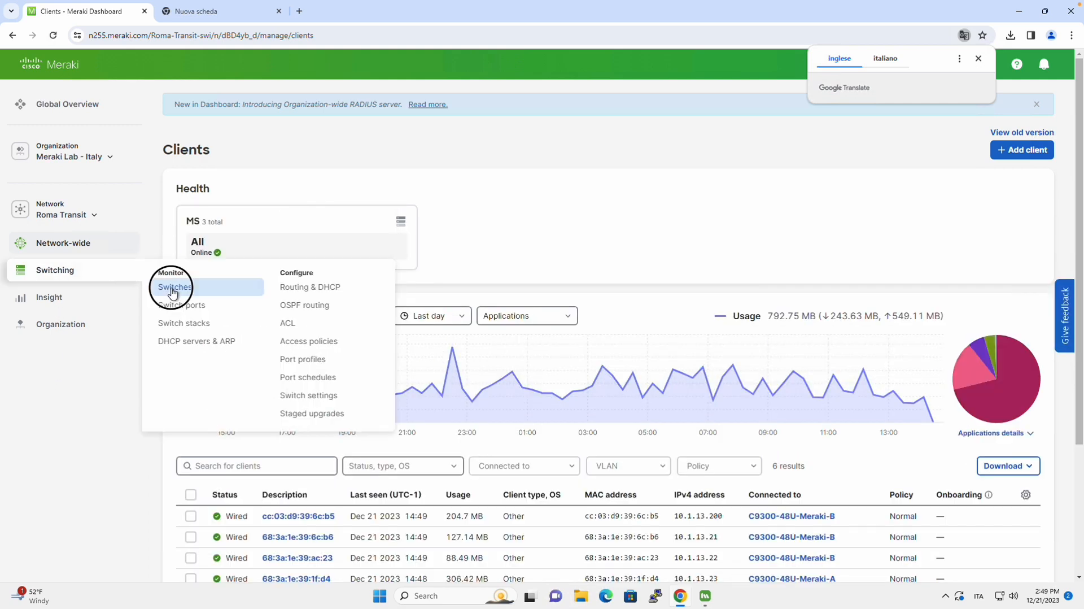
pyautogui.click(174, 286)
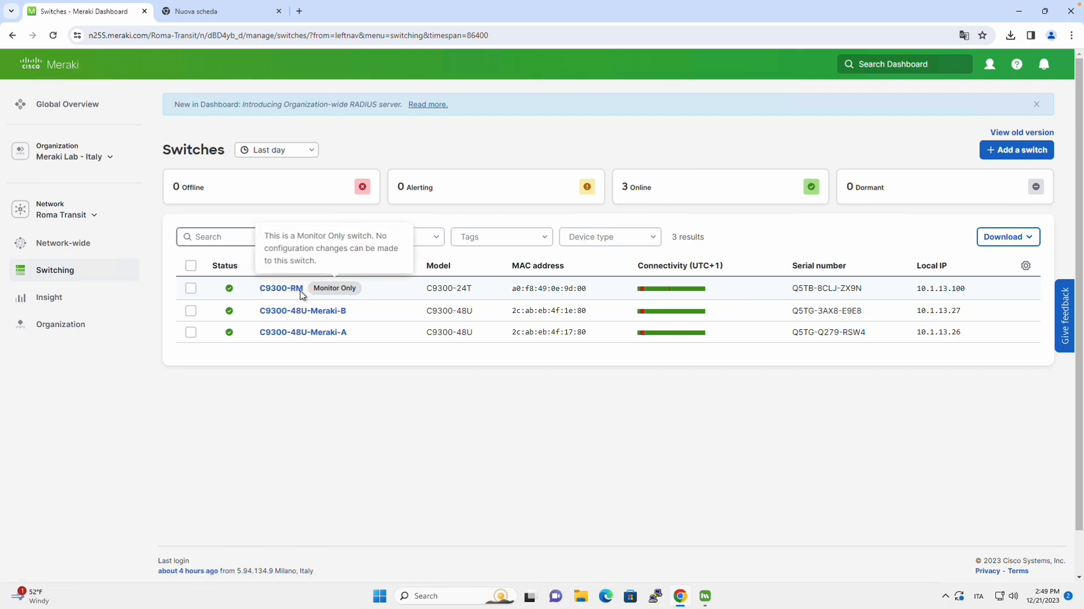
pyautogui.click(280, 288)
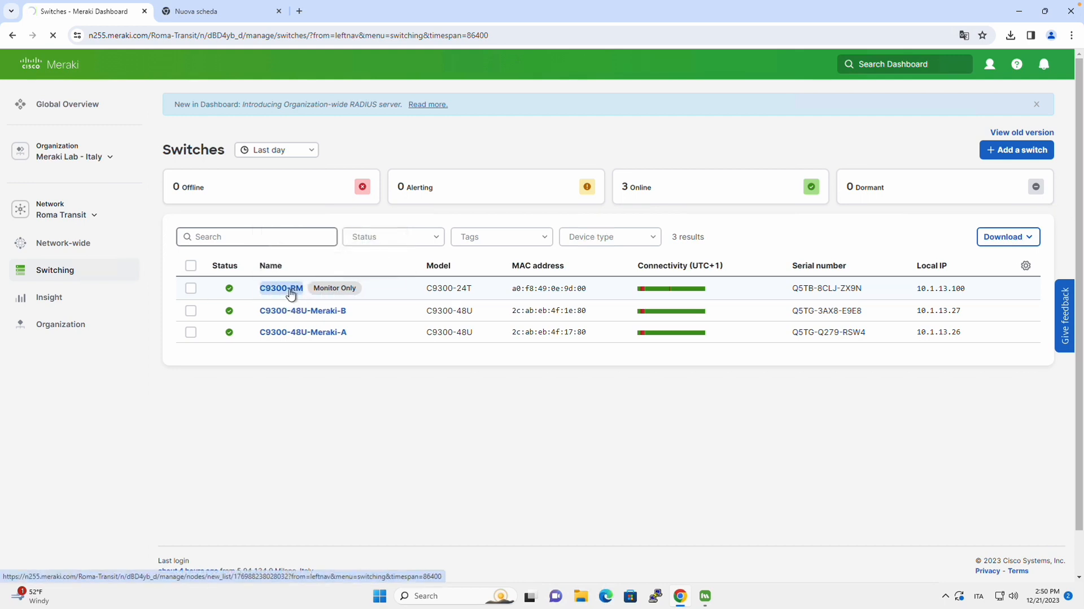
pyautogui.click(280, 288)
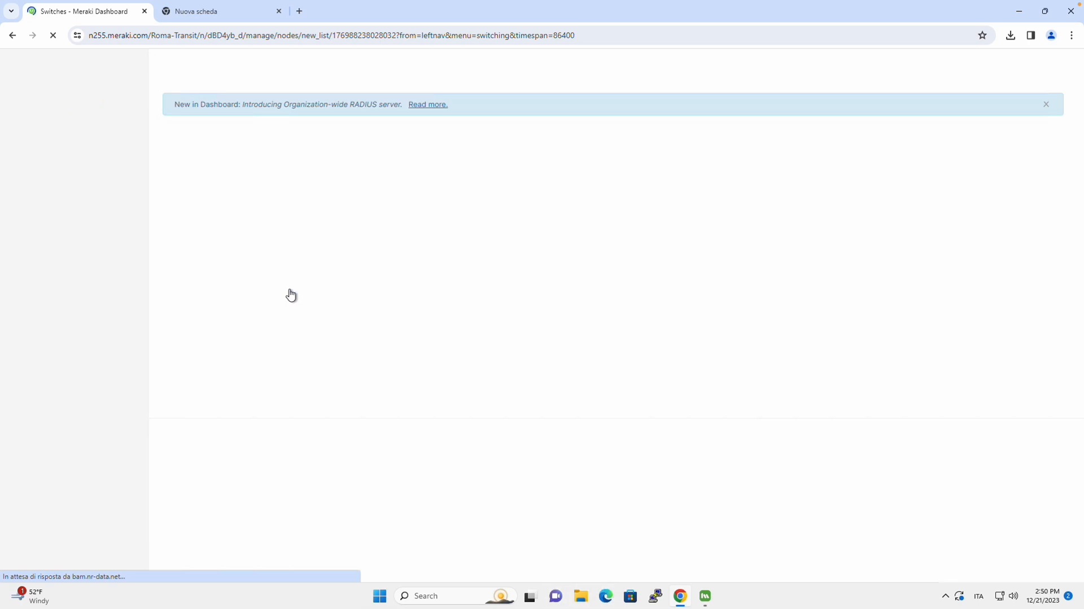